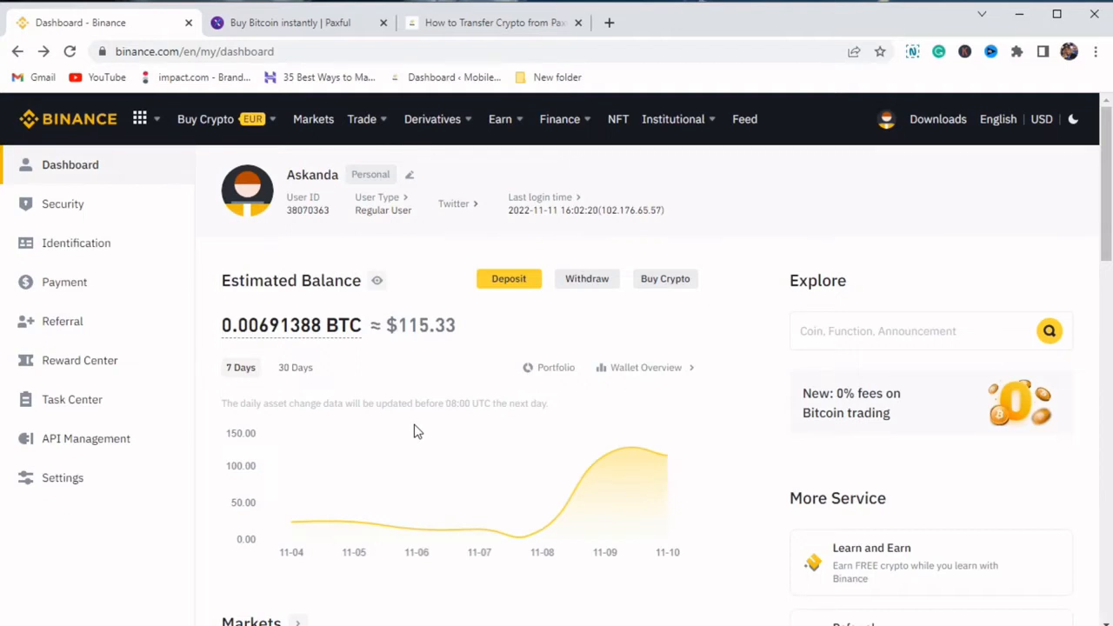
# Start a crypto deposit and choose BTC Bitcoin as the coin to deposit
pyautogui.scroll(-3)
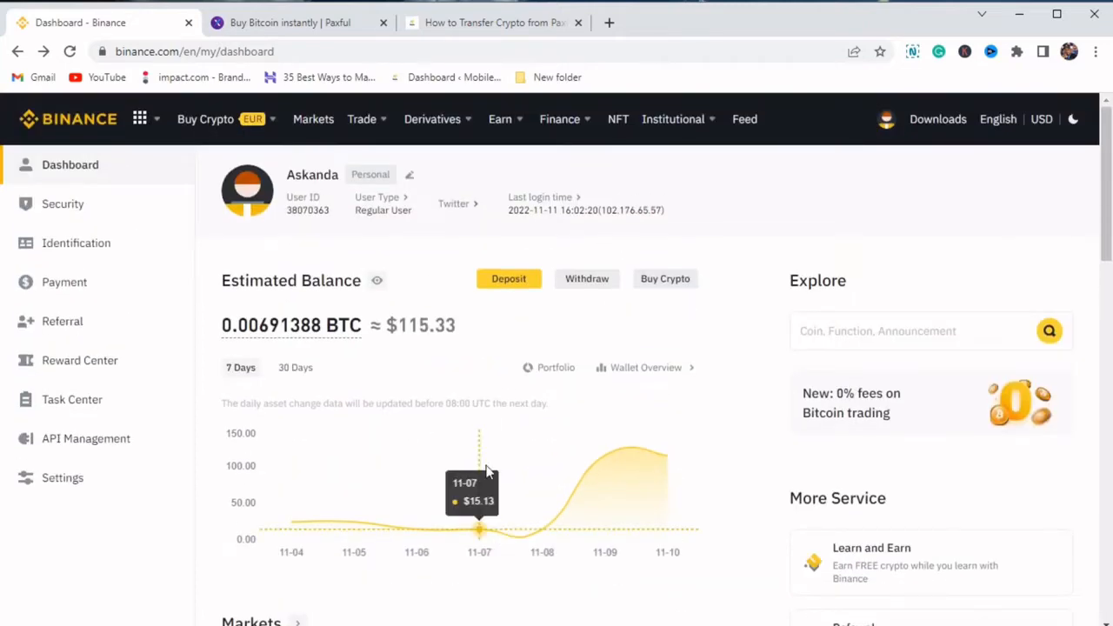
pyautogui.moveTo(490, 400)
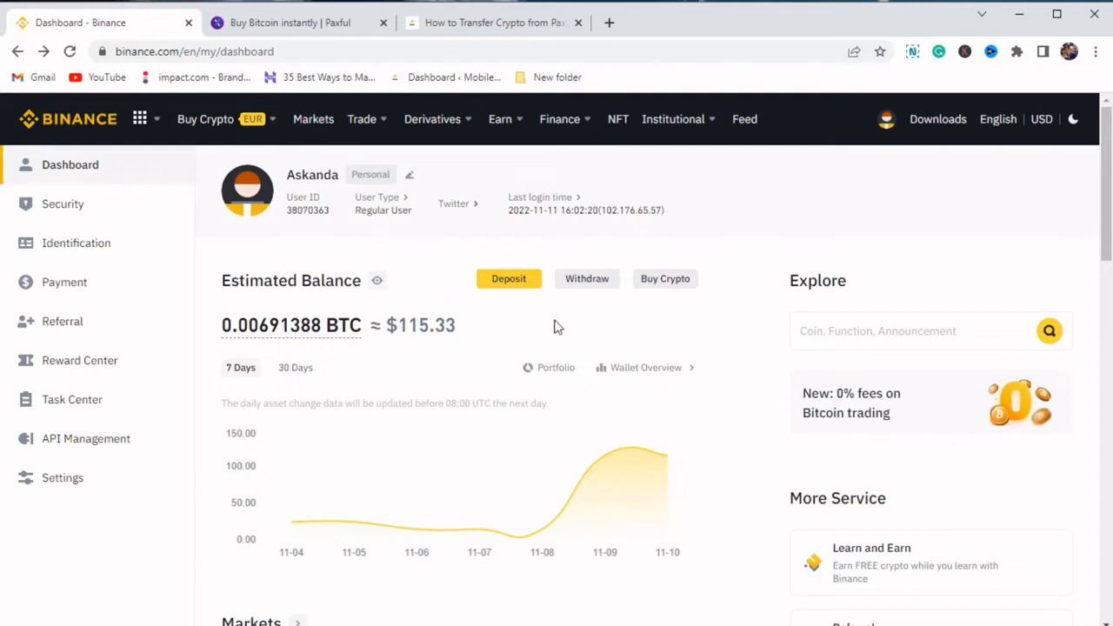
pyautogui.moveTo(843, 115)
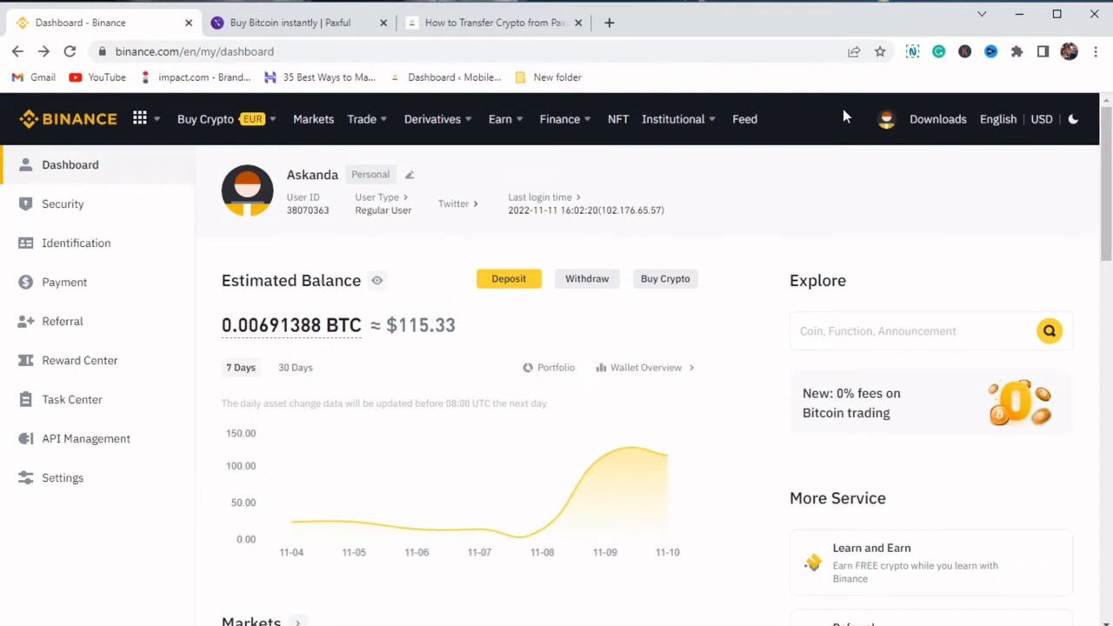
pyautogui.click(885, 119)
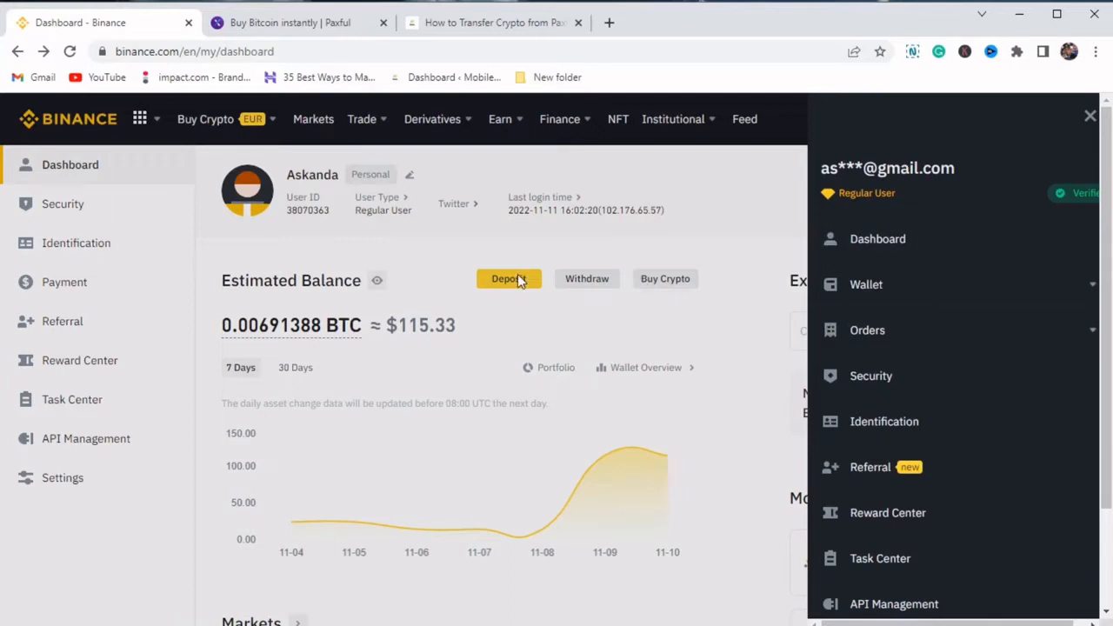
pyautogui.click(1088, 115)
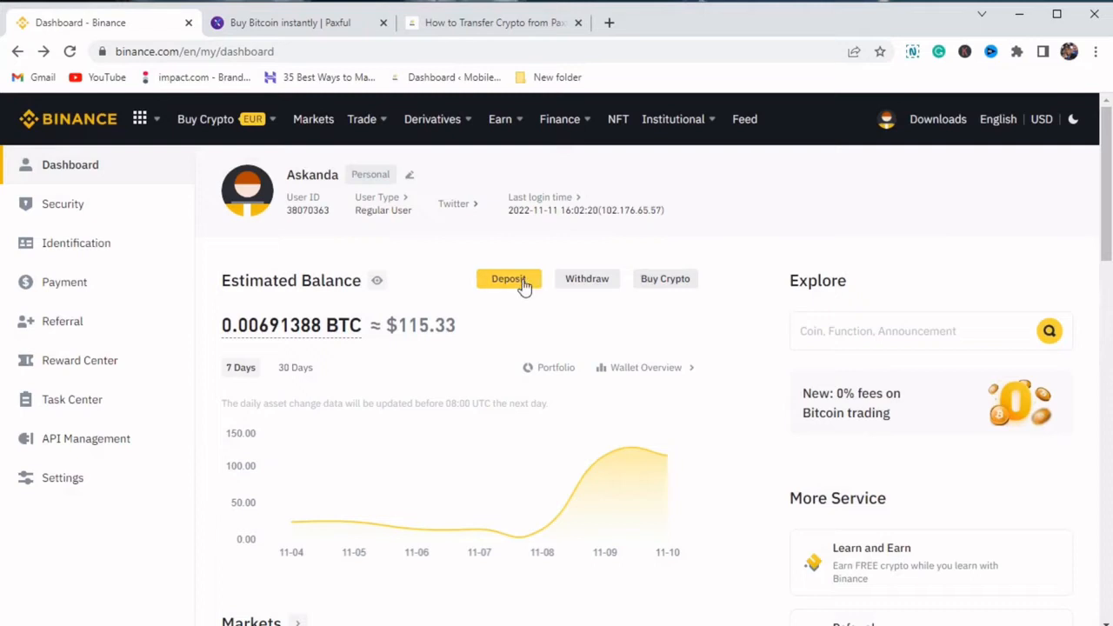
pyautogui.click(508, 278)
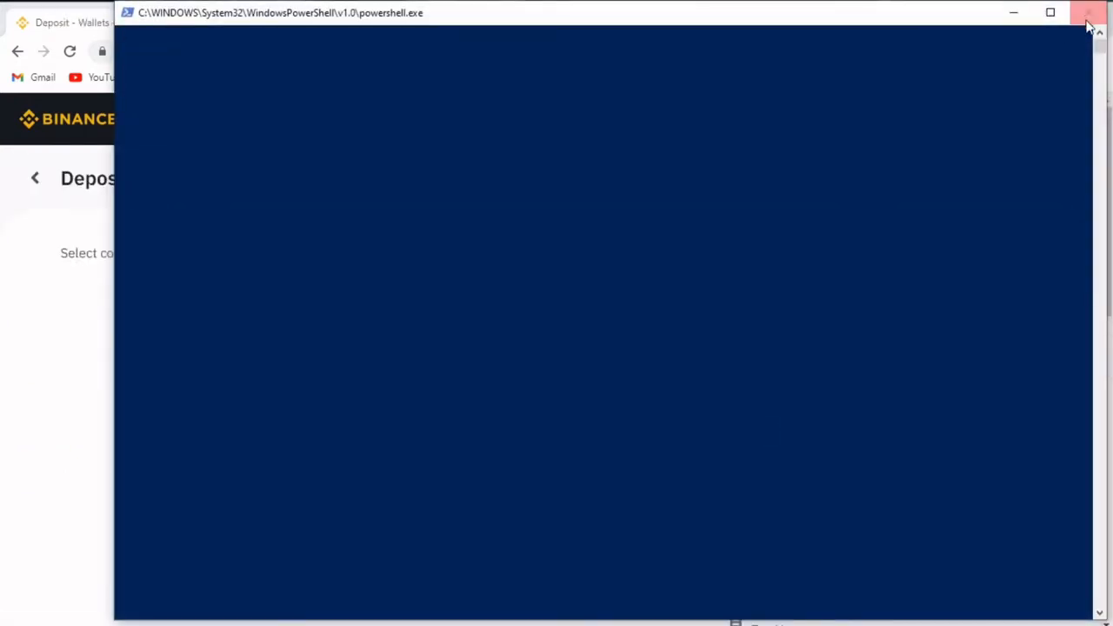
pyautogui.click(1088, 12)
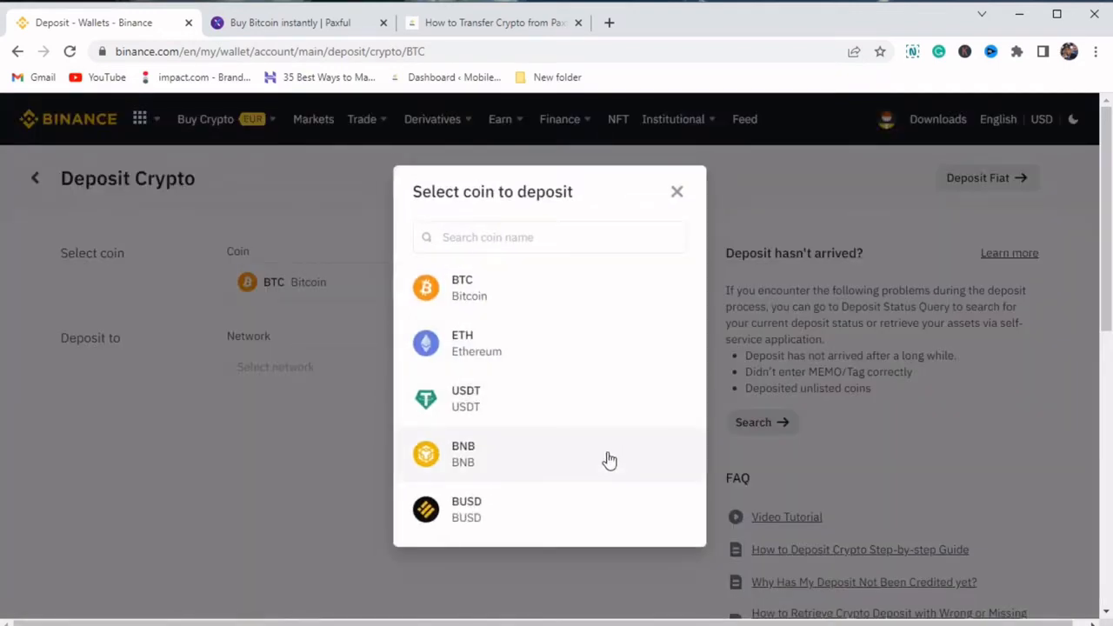
pyautogui.moveTo(577, 381)
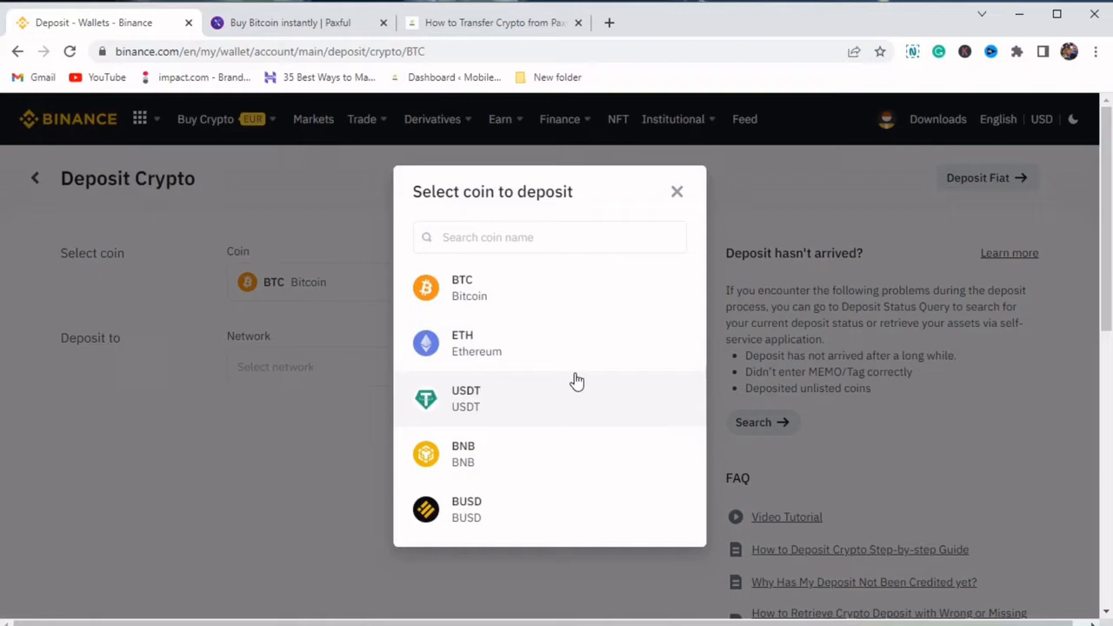
pyautogui.moveTo(476, 368)
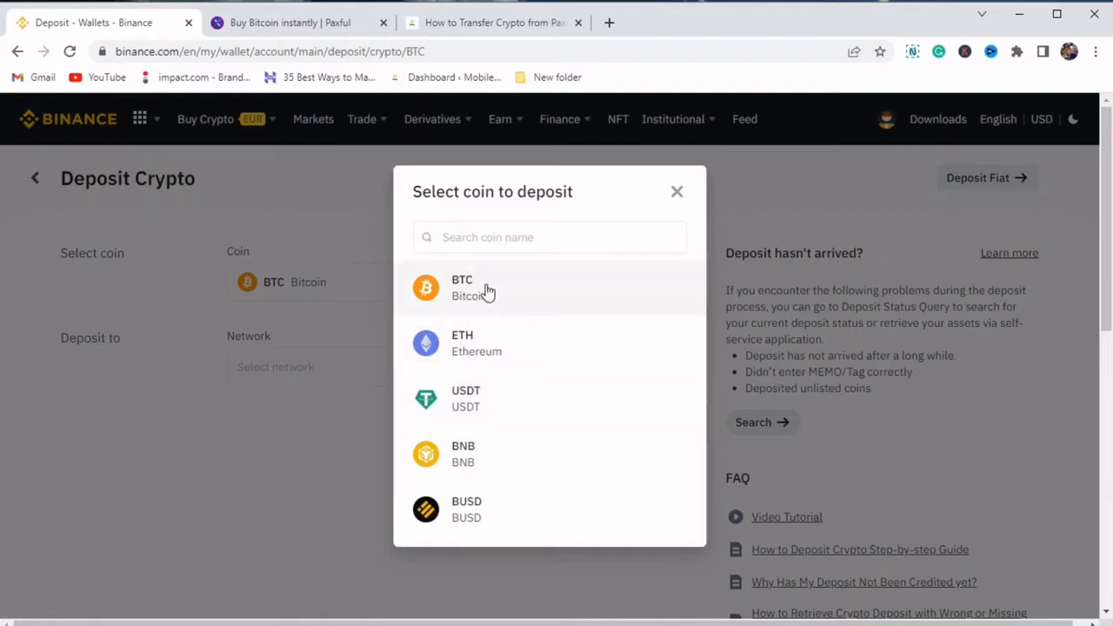
pyautogui.click(463, 287)
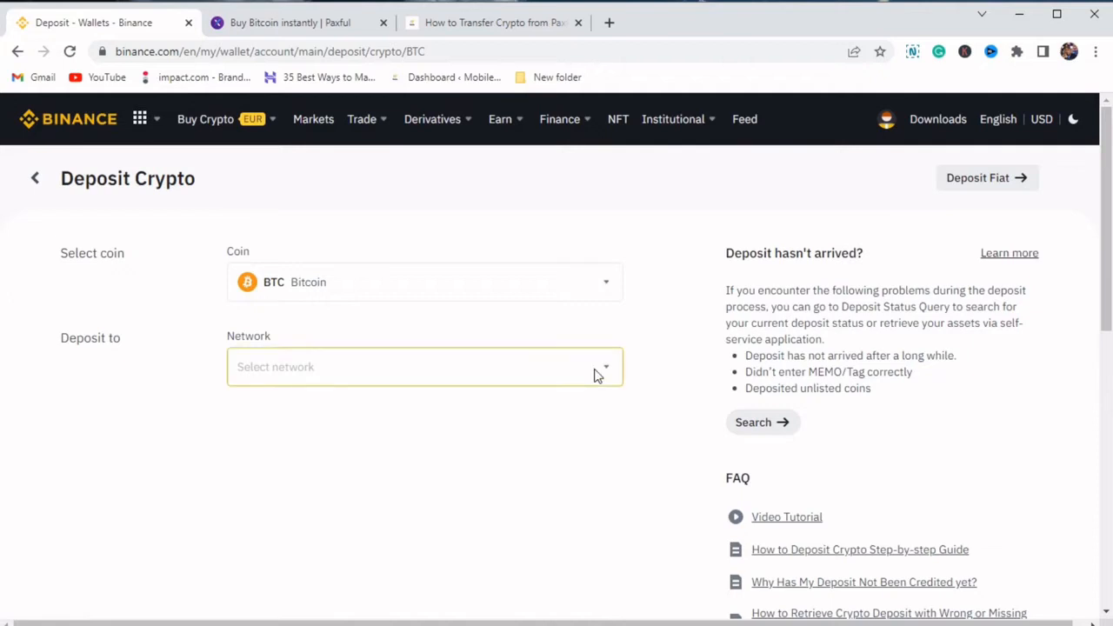
# Open the deposit network list for Bitcoin
pyautogui.click(424, 365)
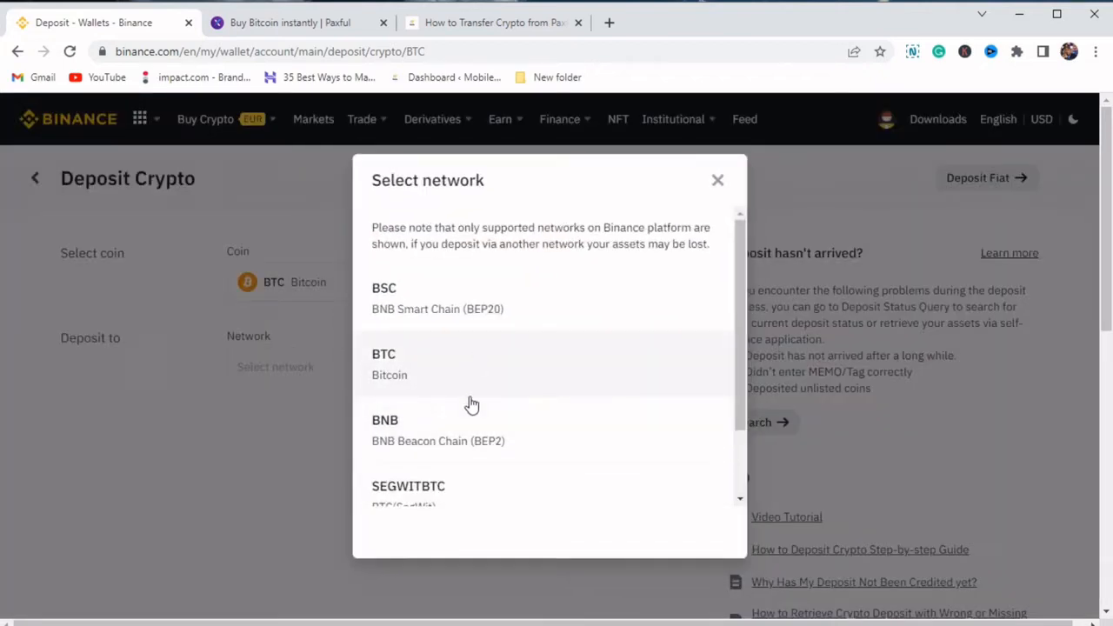
pyautogui.moveTo(421, 453)
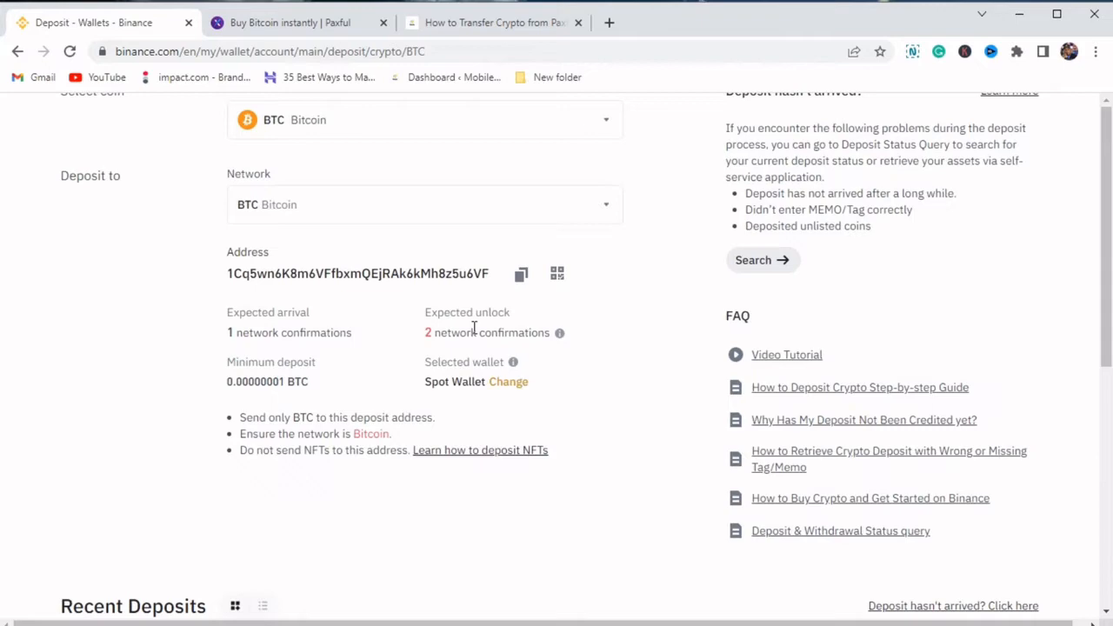
pyautogui.scroll(-3)
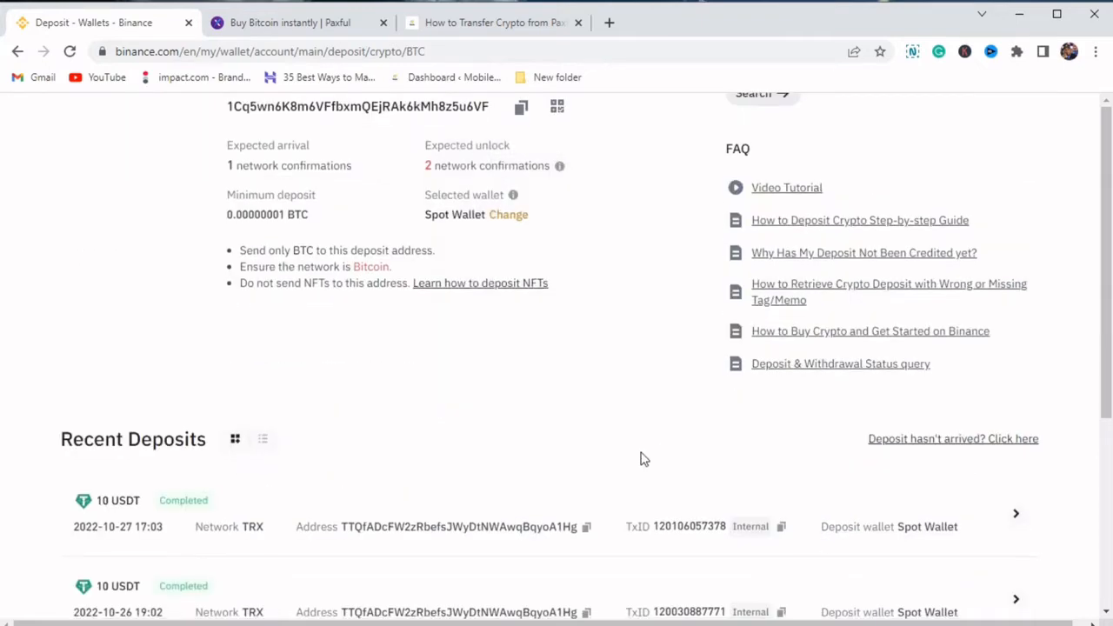
pyautogui.scroll(-3)
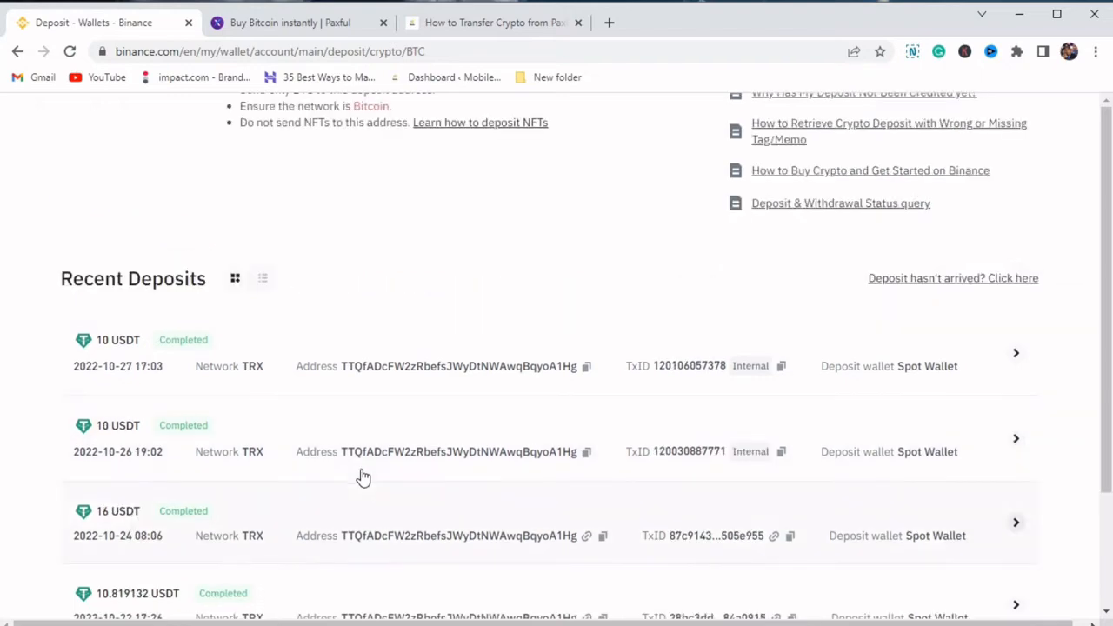
pyautogui.scroll(3)
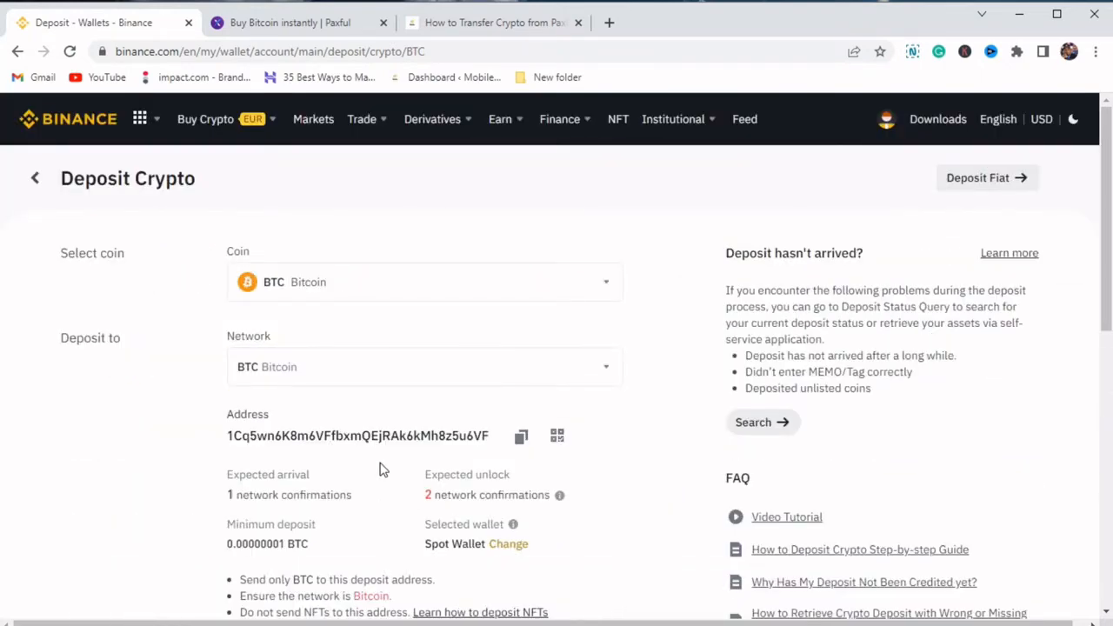
pyautogui.scroll(-3)
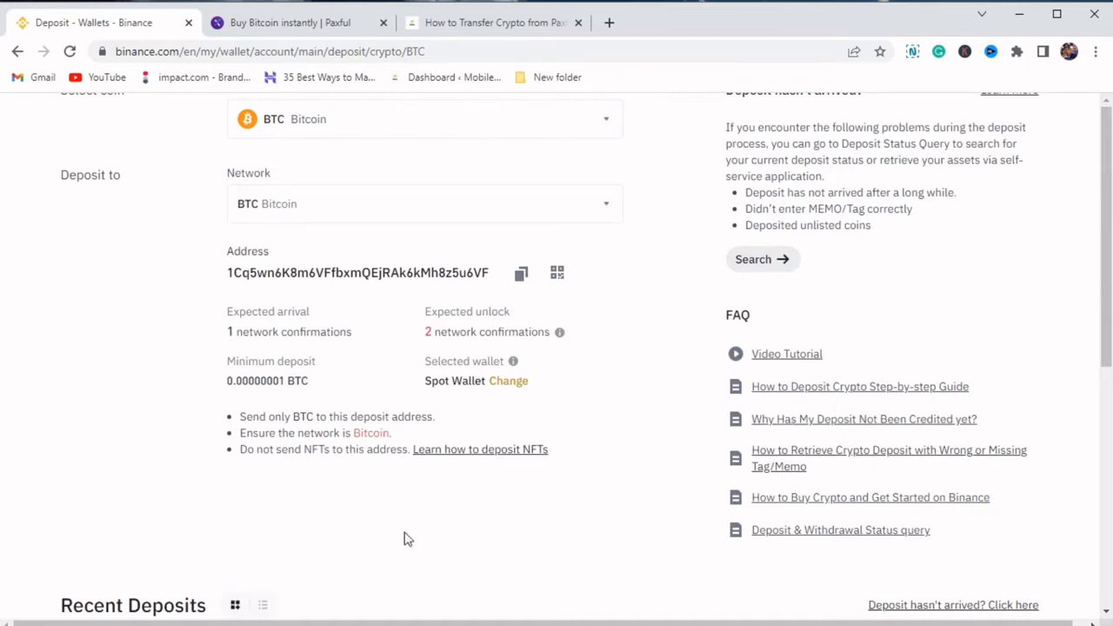
pyautogui.moveTo(405, 417)
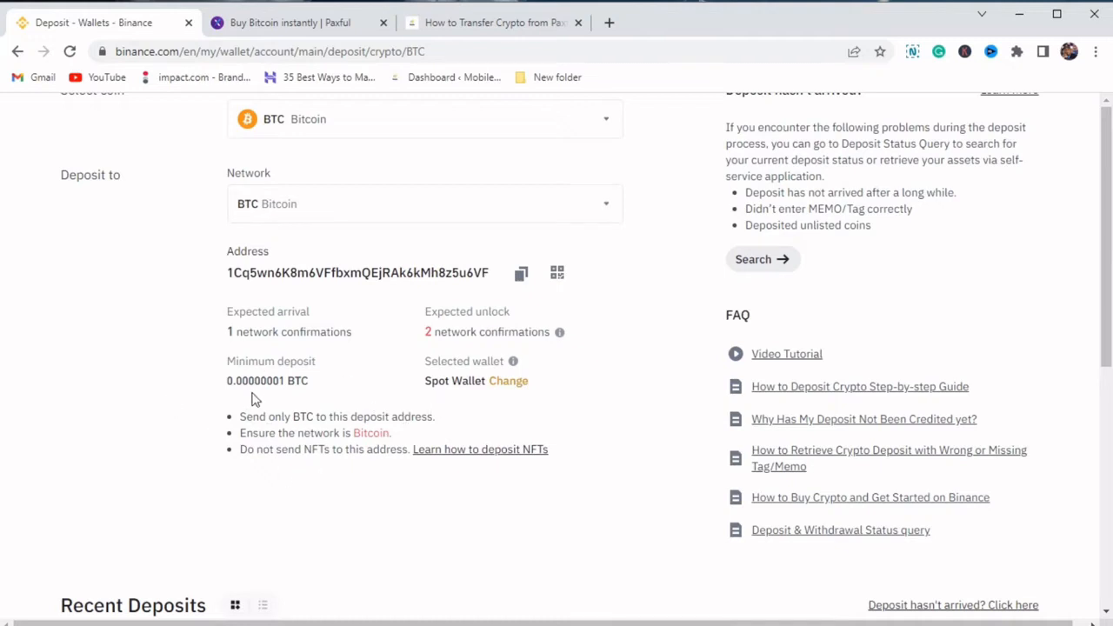
pyautogui.moveTo(657, 417)
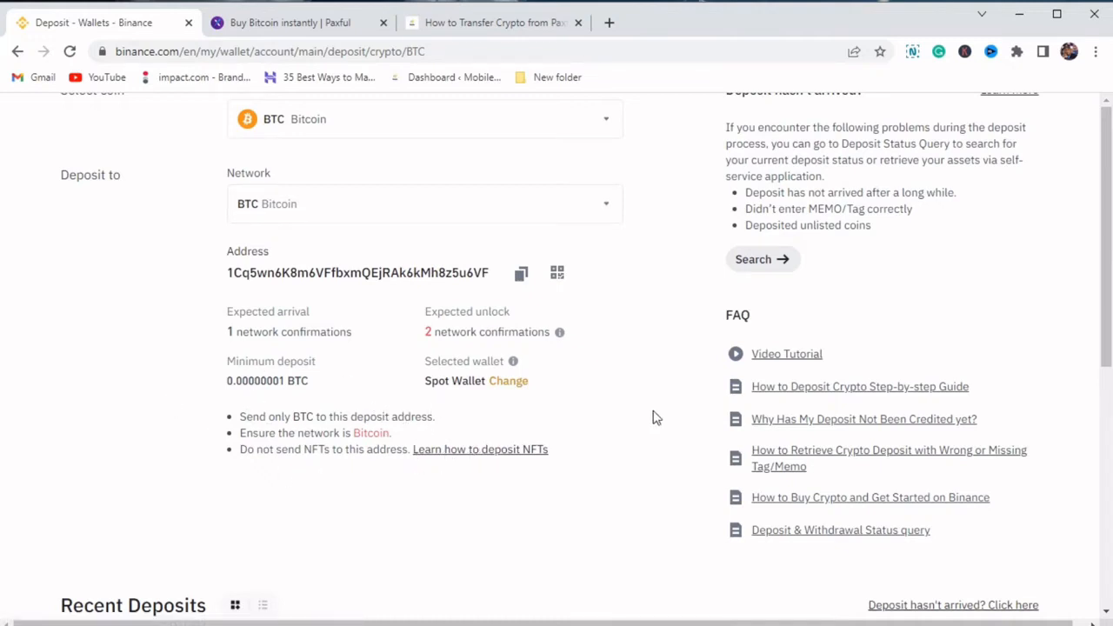
pyautogui.moveTo(703, 397)
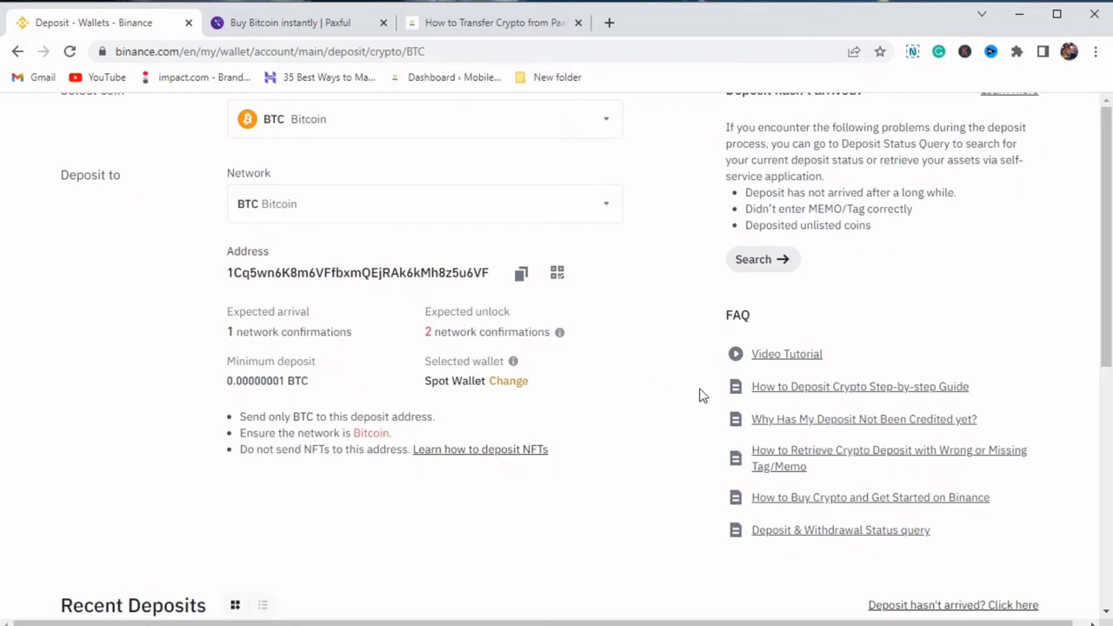
pyautogui.moveTo(664, 522)
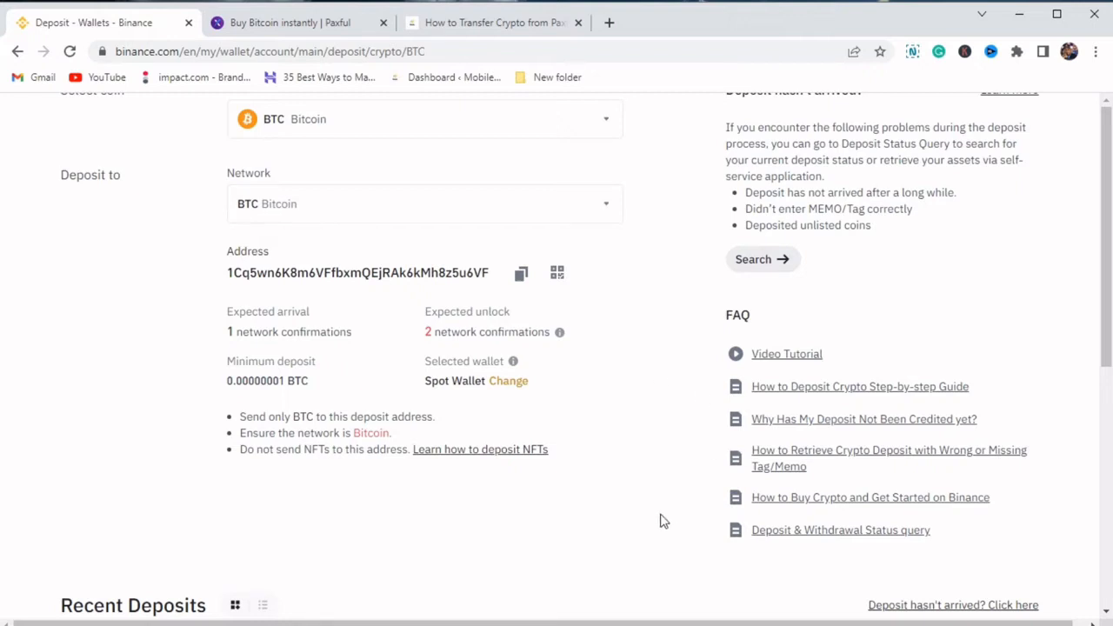
pyautogui.moveTo(210, 195)
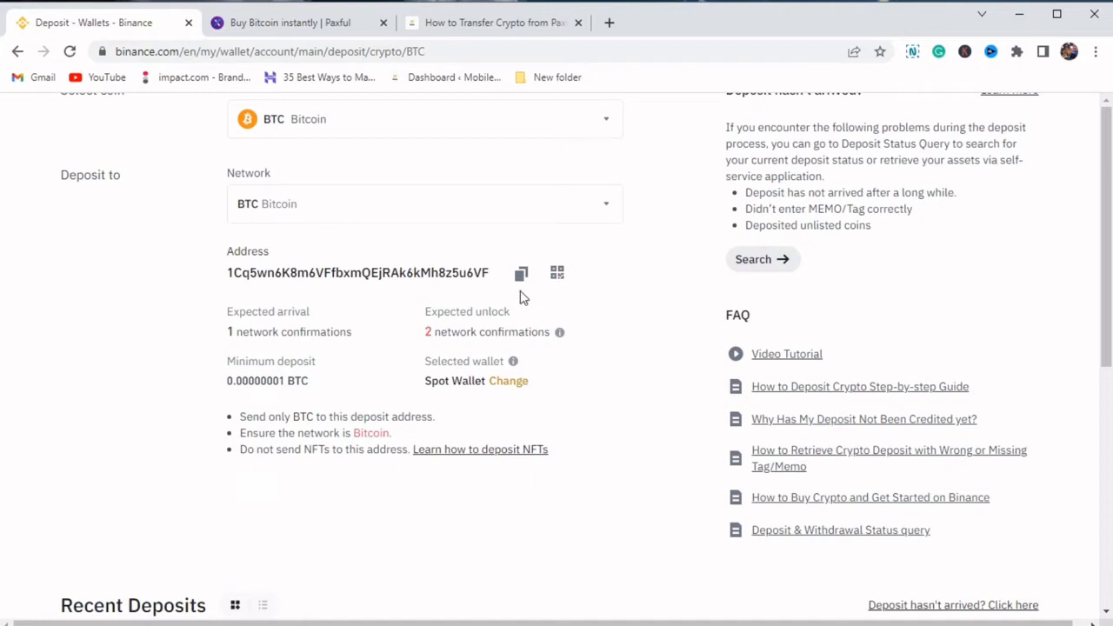
# Copy the Spot Wallet Bitcoin deposit address and switch to the Paxful wallet
pyautogui.click(522, 271)
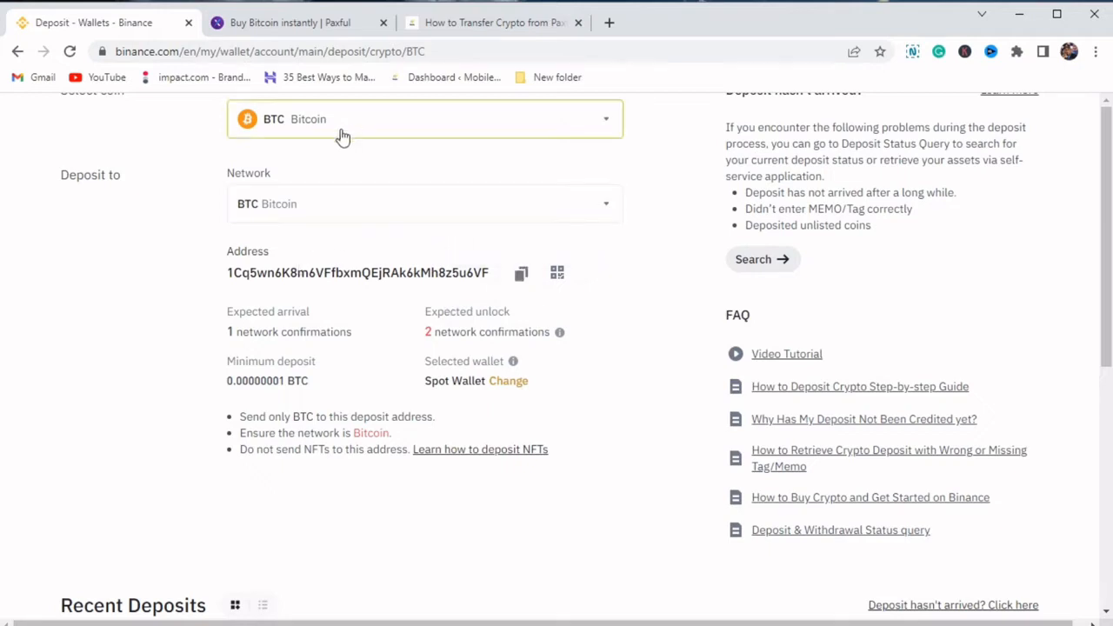
pyautogui.moveTo(522, 271)
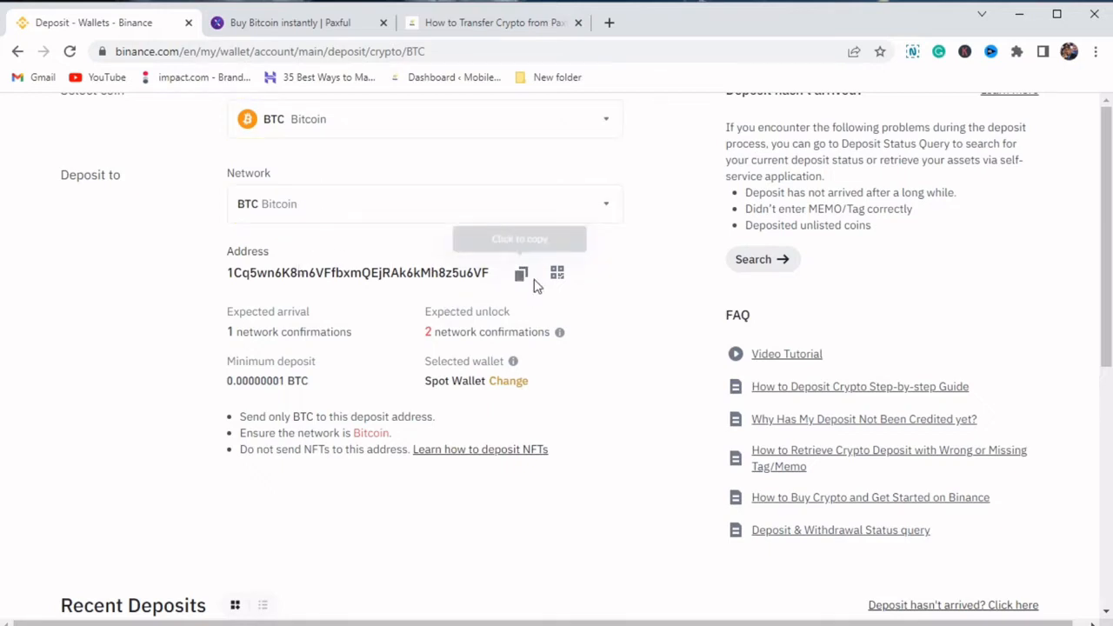
pyautogui.moveTo(274, 423)
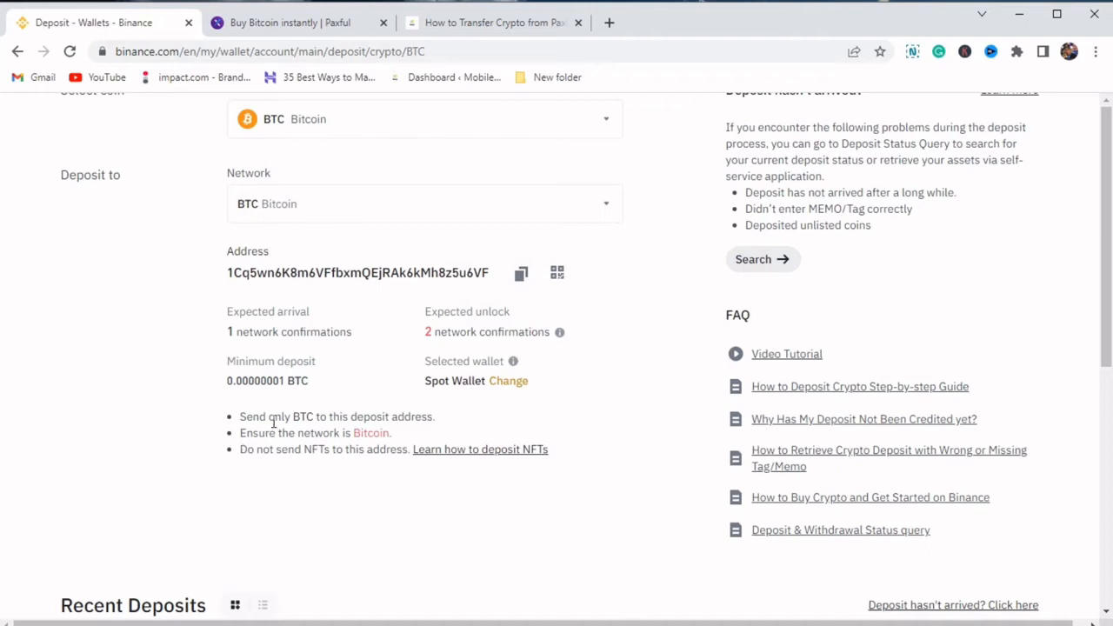
pyautogui.moveTo(346, 416)
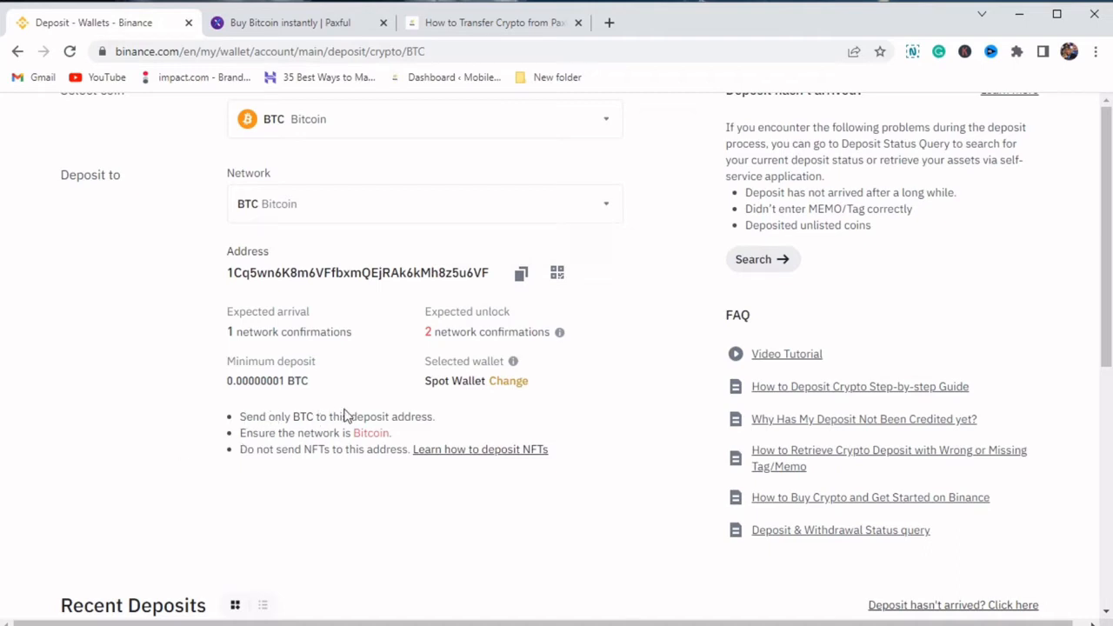
pyautogui.moveTo(455, 424)
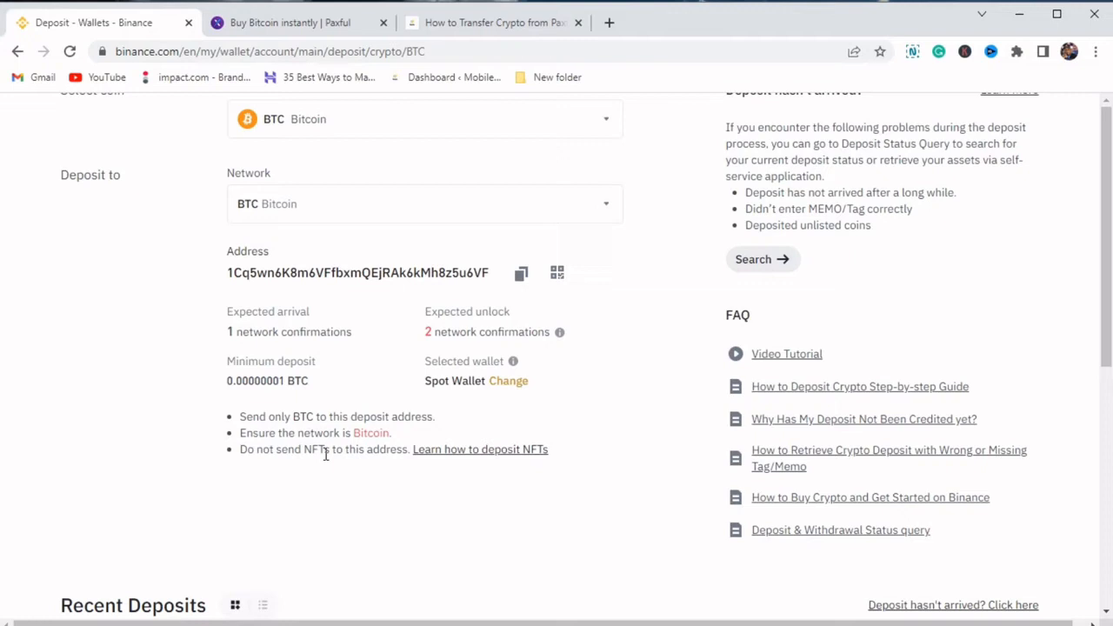
pyautogui.moveTo(662, 456)
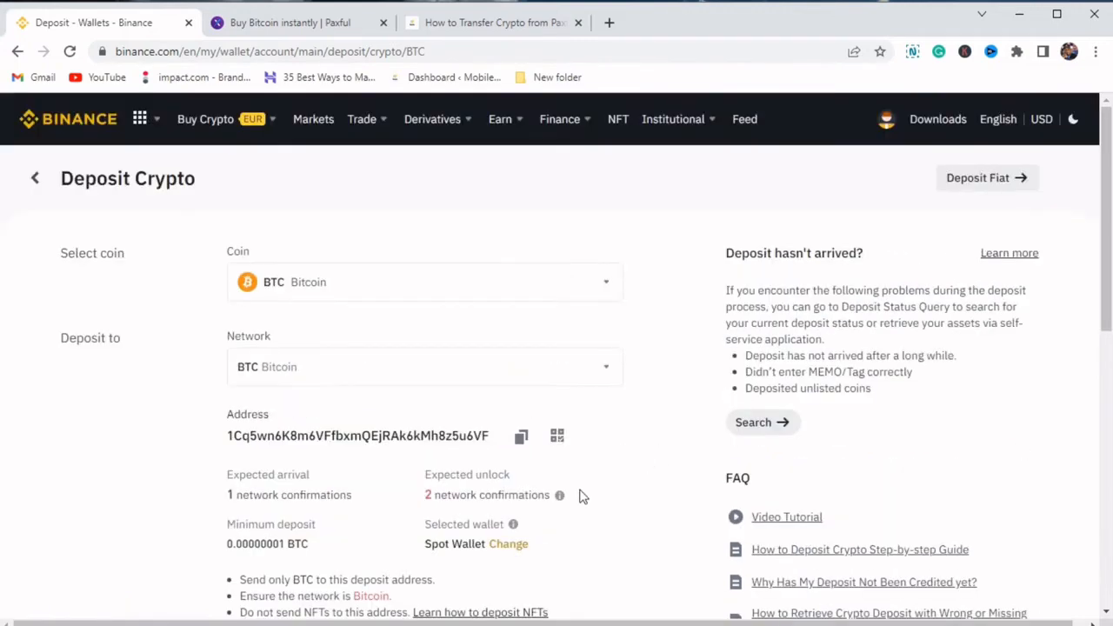
pyautogui.scroll(-3)
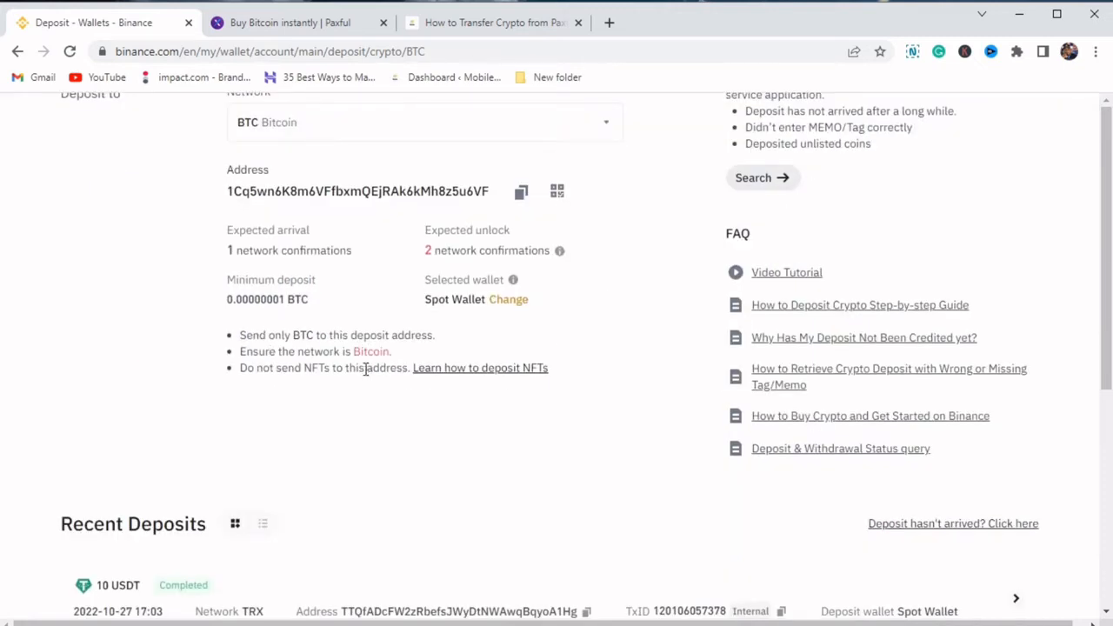
pyautogui.moveTo(42, 376)
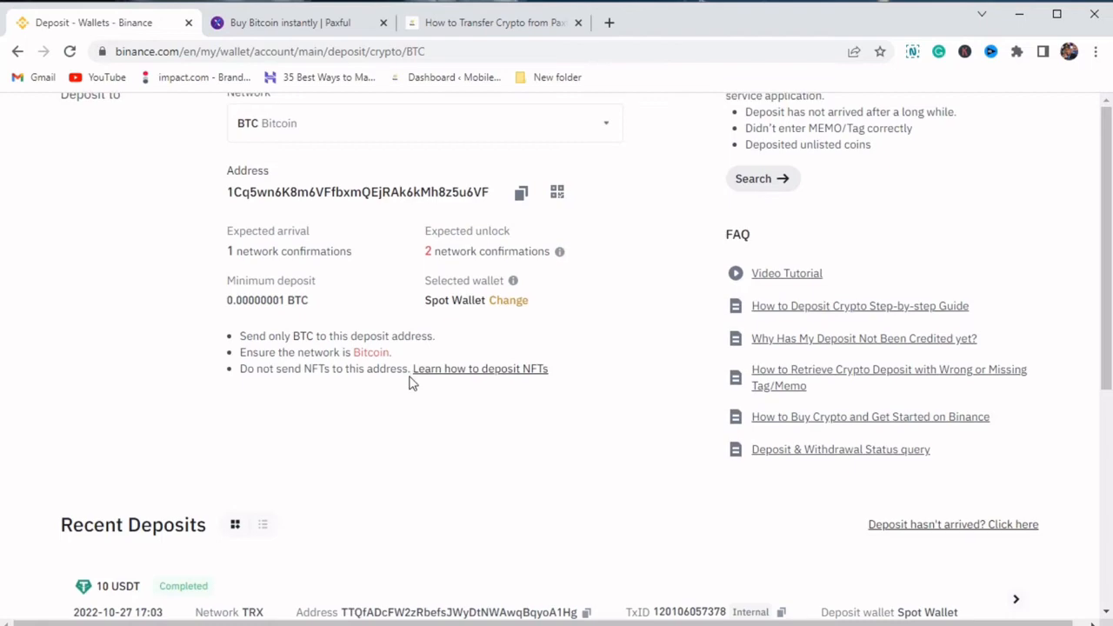
pyautogui.scroll(3)
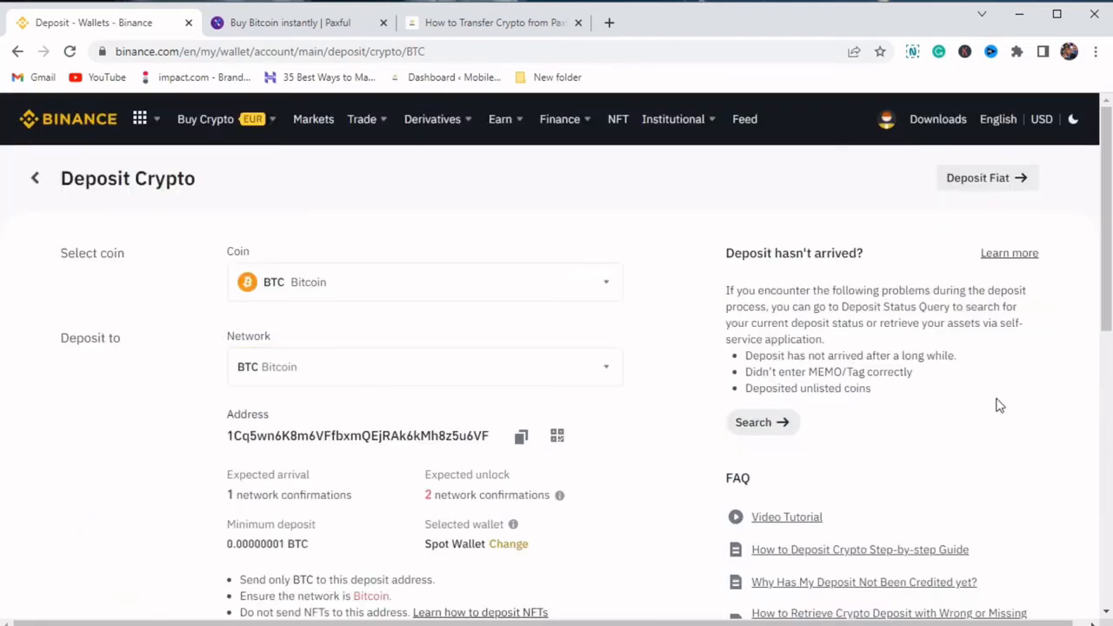
pyautogui.scroll(-3)
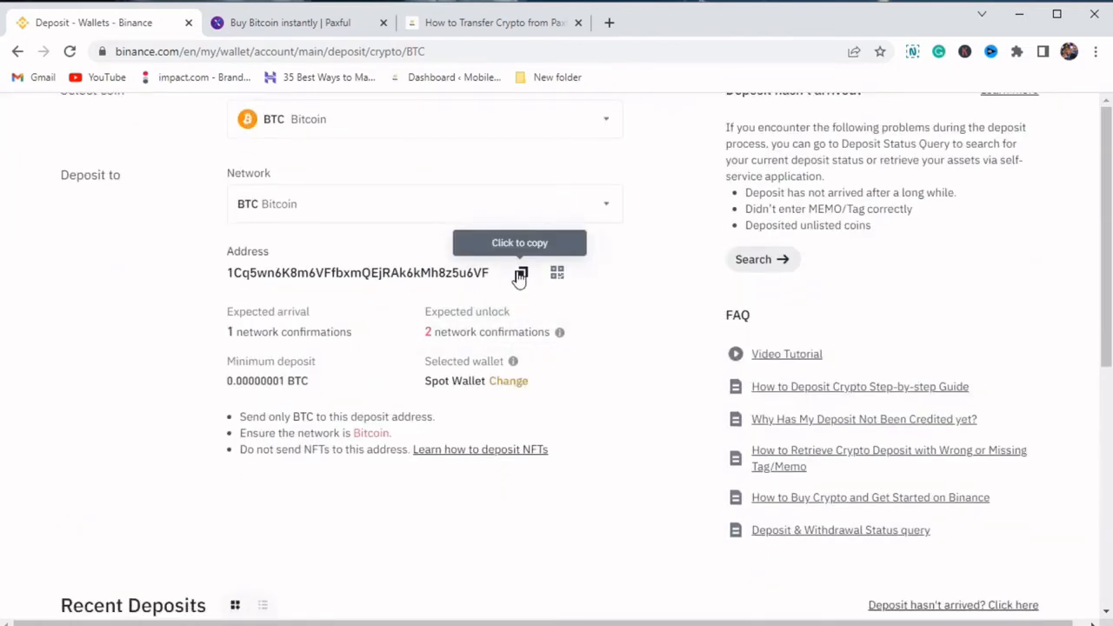
pyautogui.click(295, 23)
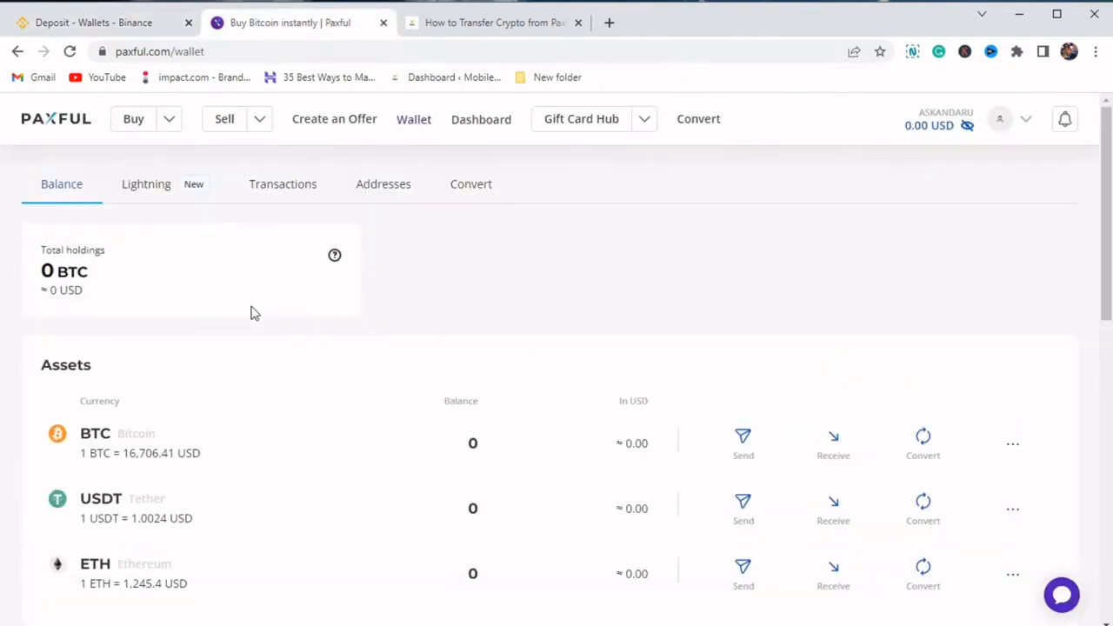
# Scroll the Paxful wallet down to the BTC, USDT and ETH asset list
pyautogui.scroll(-3)
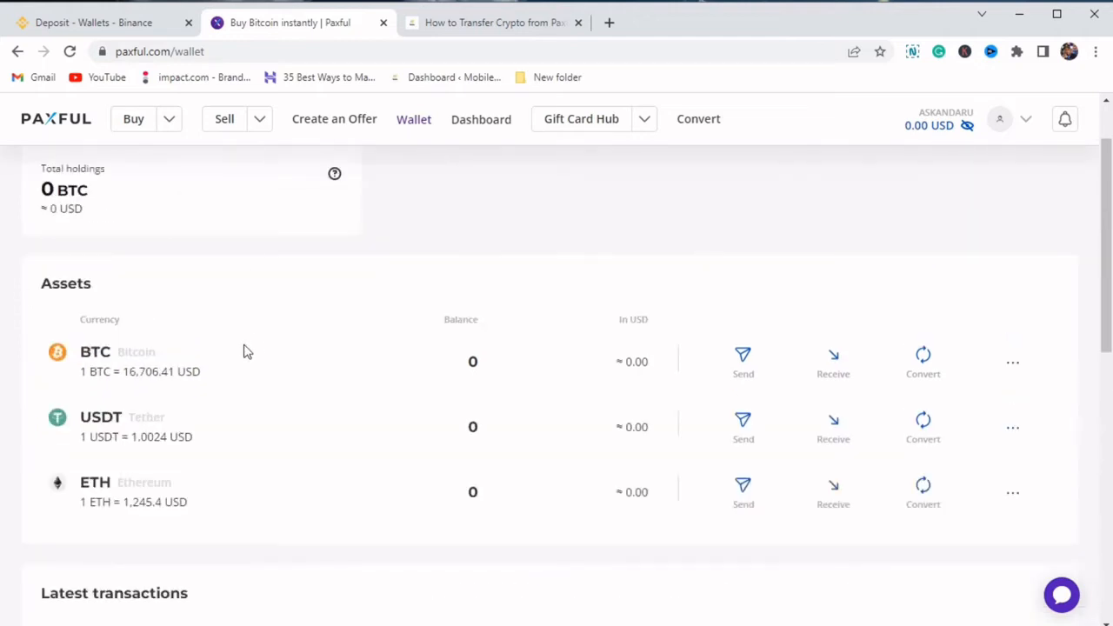
pyautogui.moveTo(534, 376)
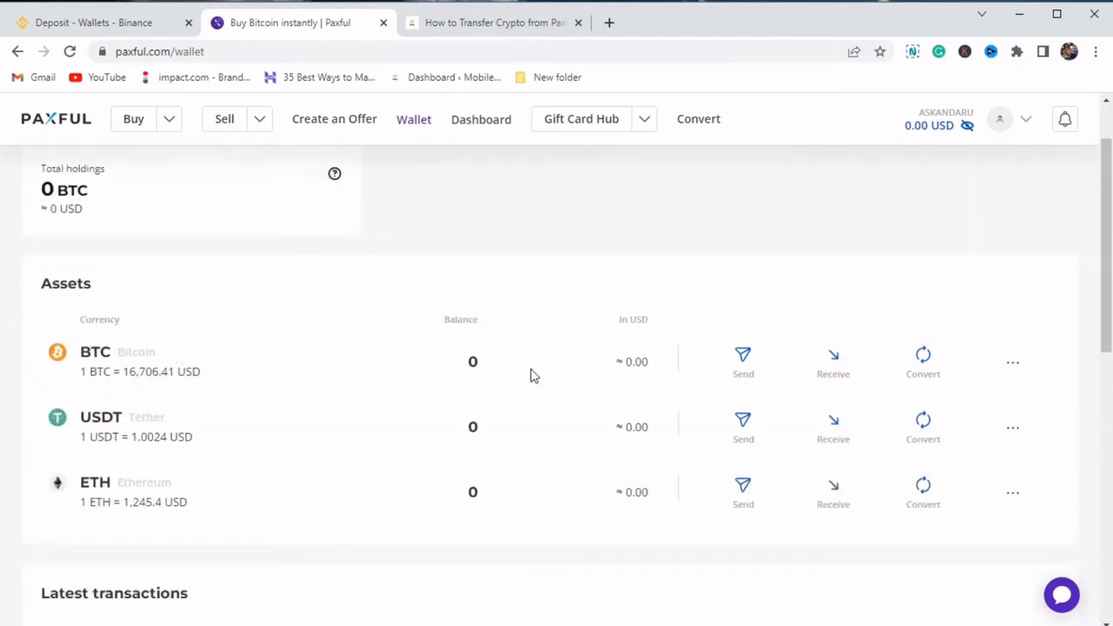
pyautogui.moveTo(744, 360)
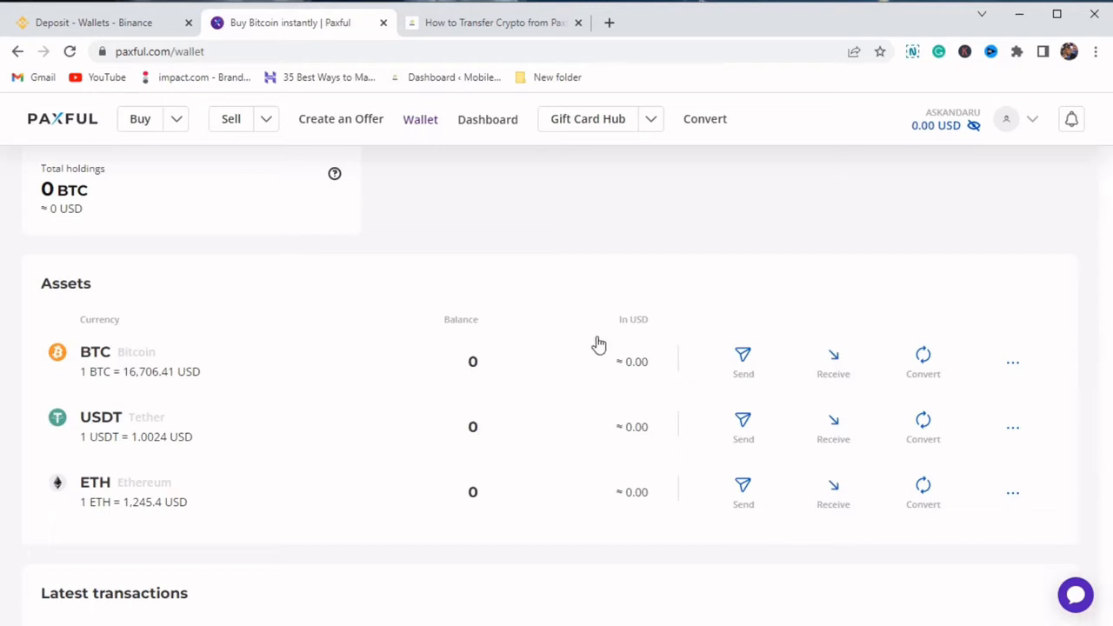
# Paste the Binance address into Paxful's Send dialog for BTC, keeping Bitcoin as the sending coin
pyautogui.click(742, 361)
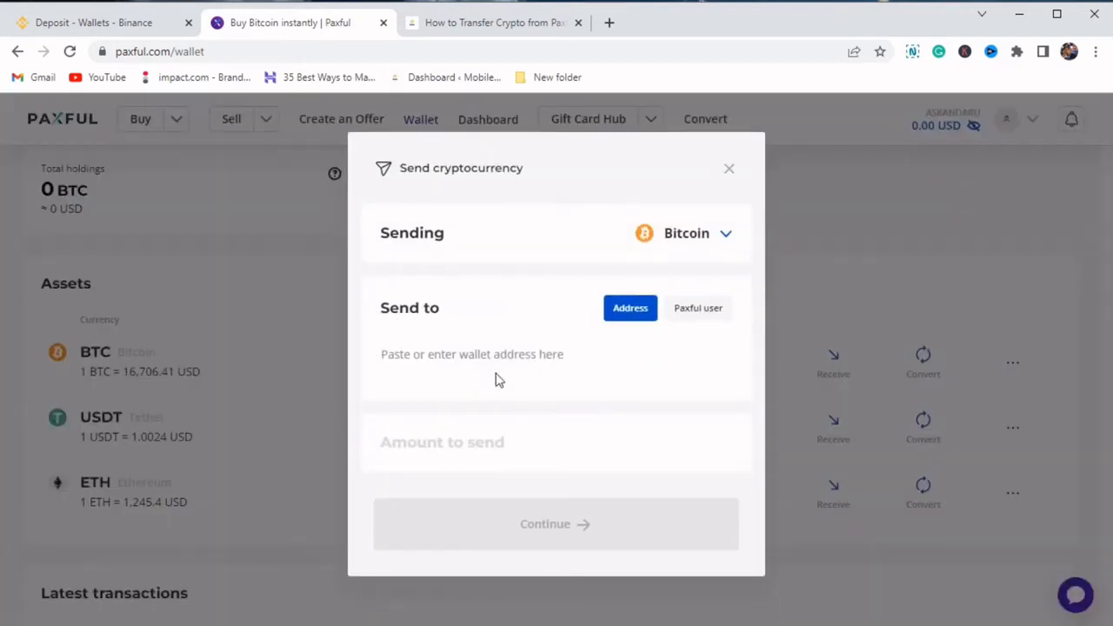
pyautogui.rightClick(473, 355)
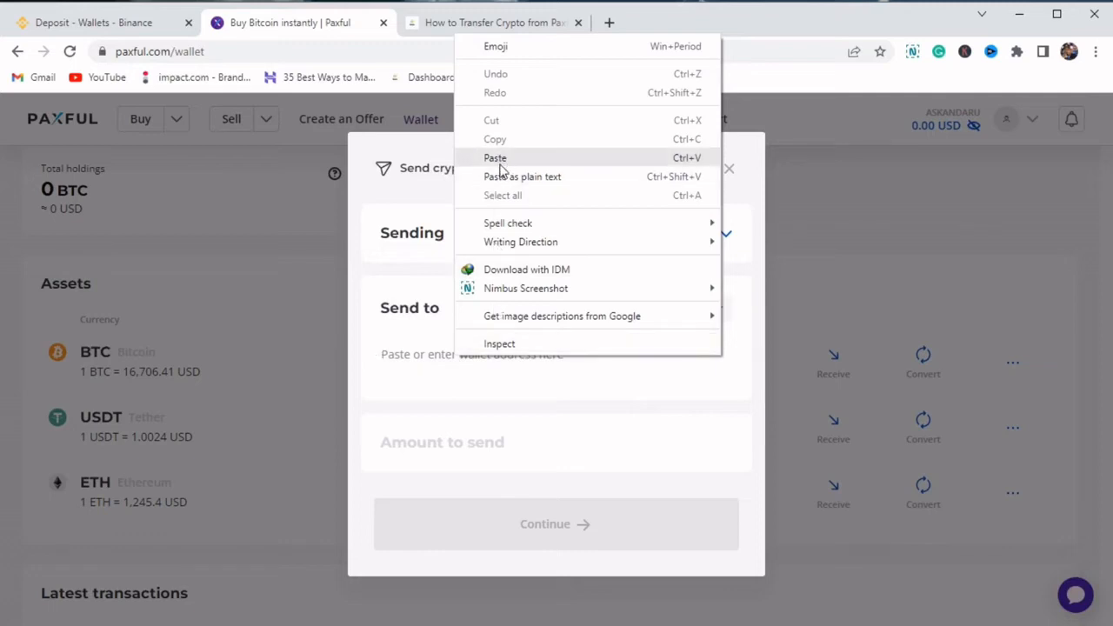
pyautogui.click(494, 156)
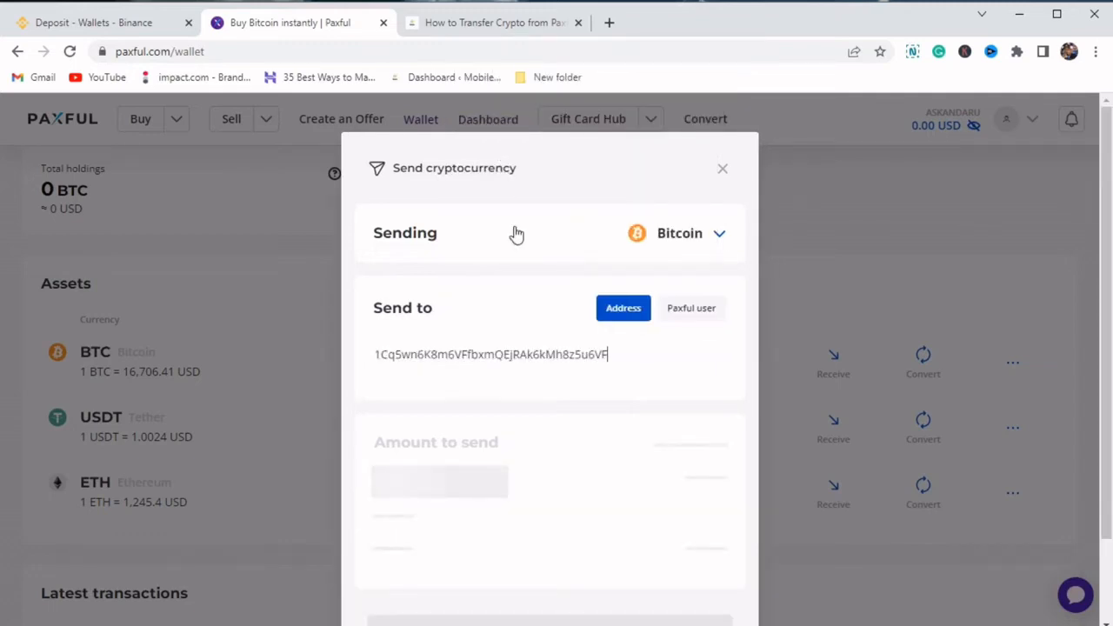
pyautogui.click(687, 233)
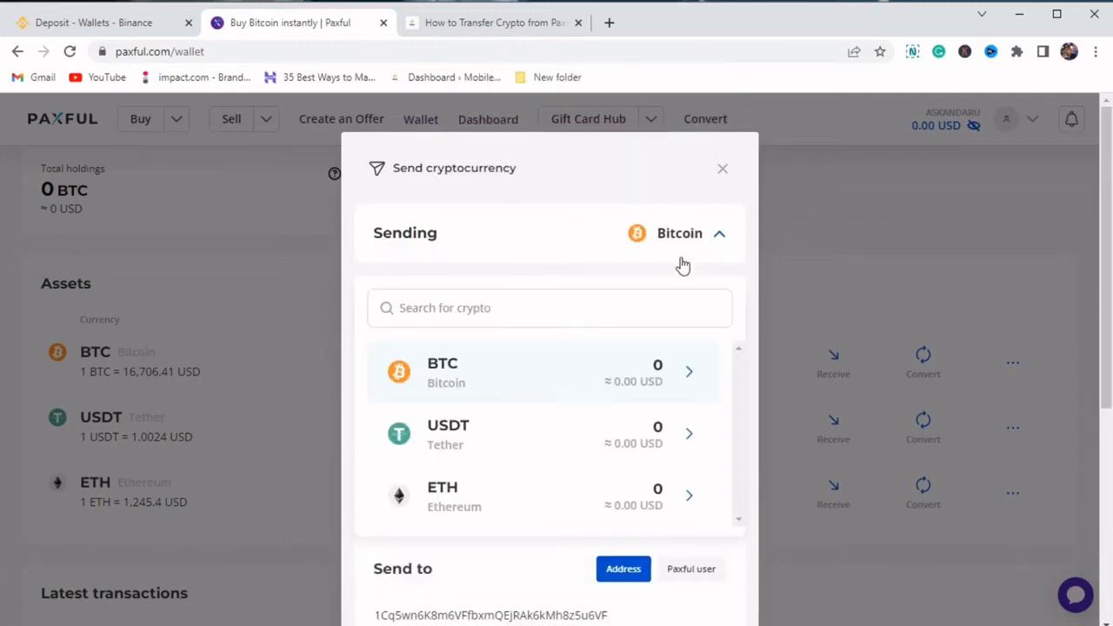
pyautogui.moveTo(448, 383)
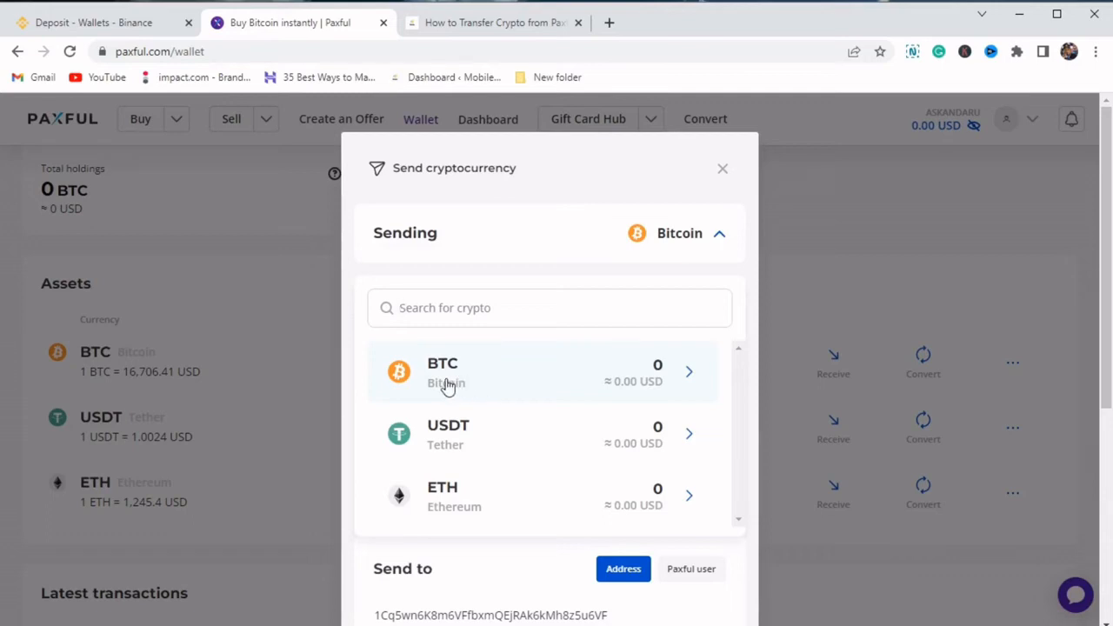
pyautogui.click(550, 307)
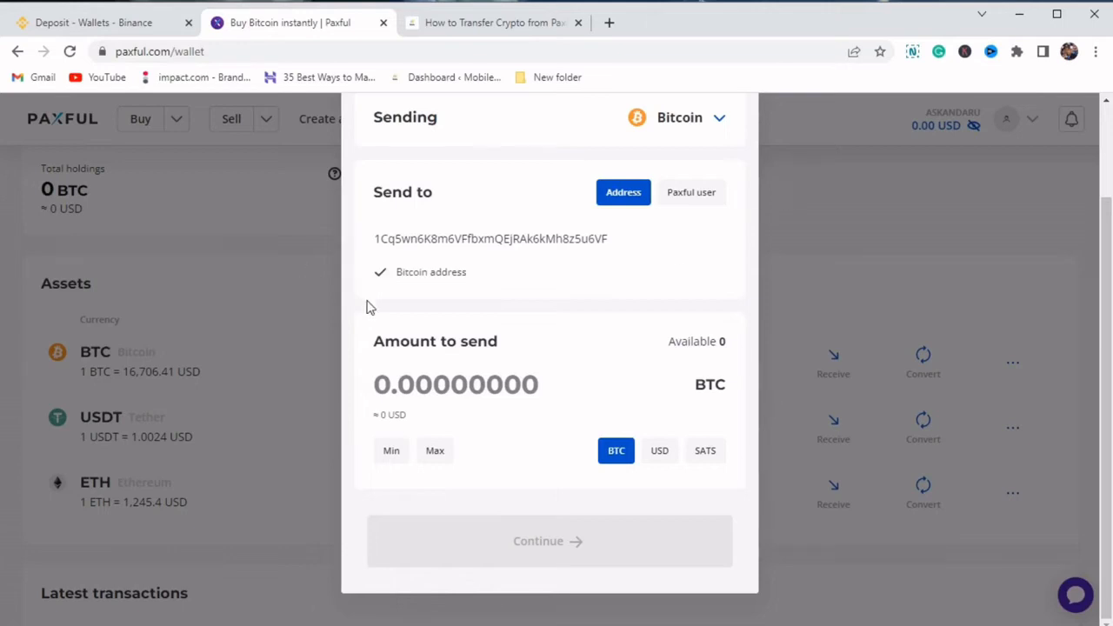
pyautogui.scroll(3)
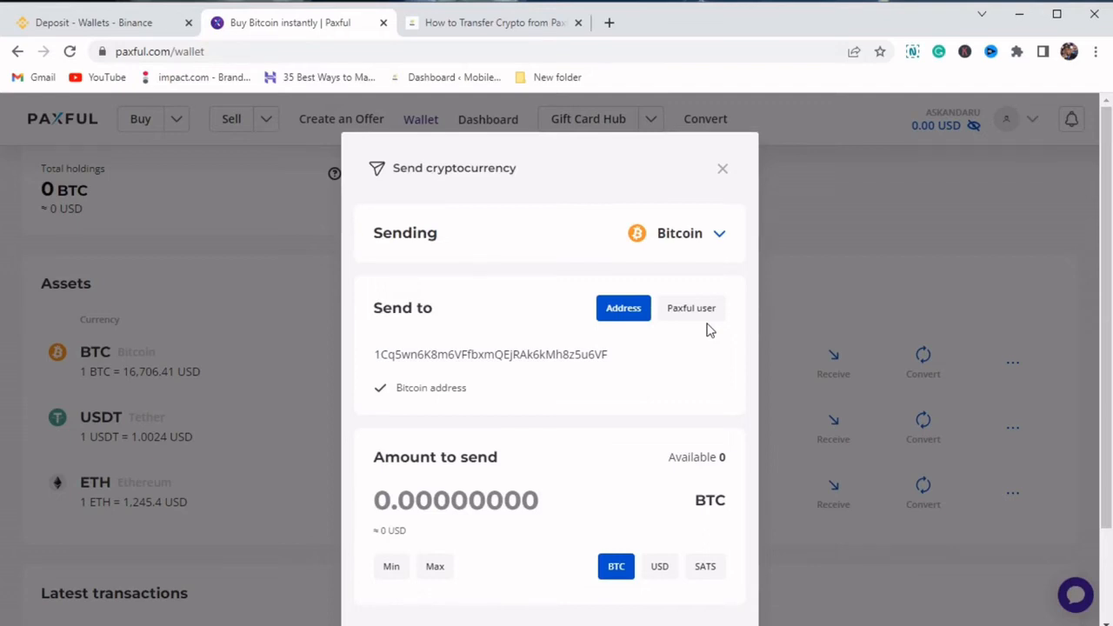
pyautogui.click(94, 23)
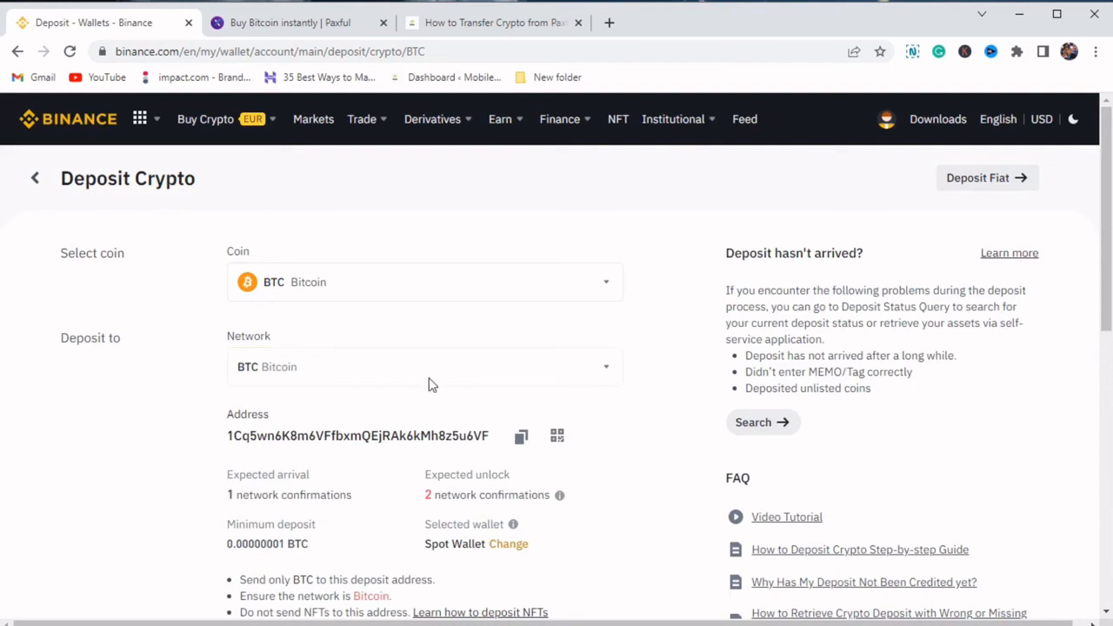
# Switch the deposit to USDT on TRX Tron (TRC20) and copy its deposit address
pyautogui.click(424, 281)
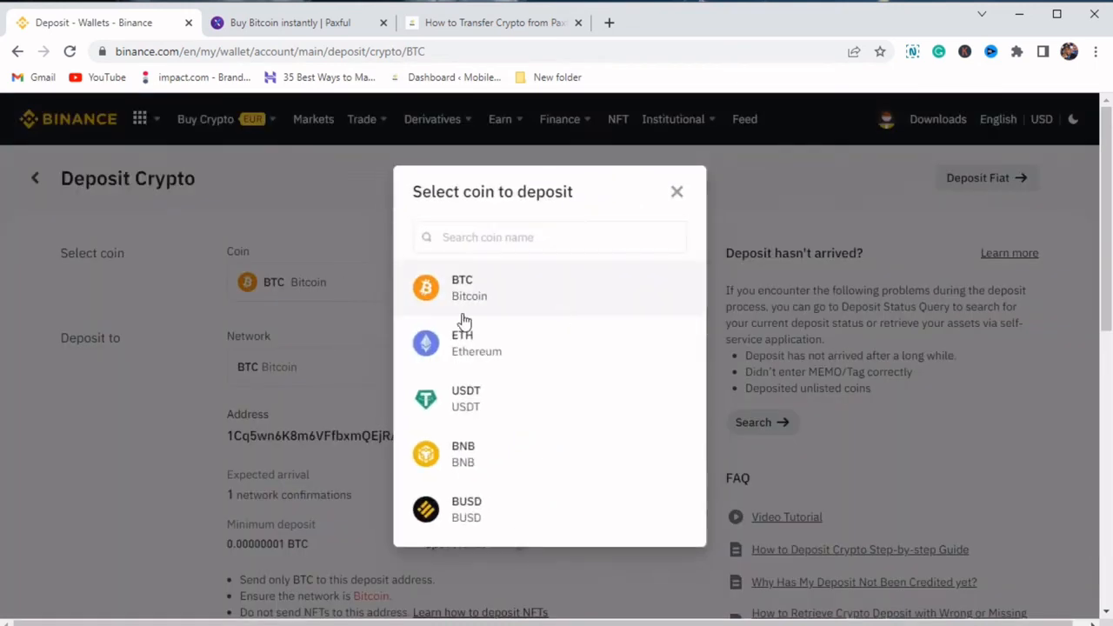
pyautogui.click(466, 398)
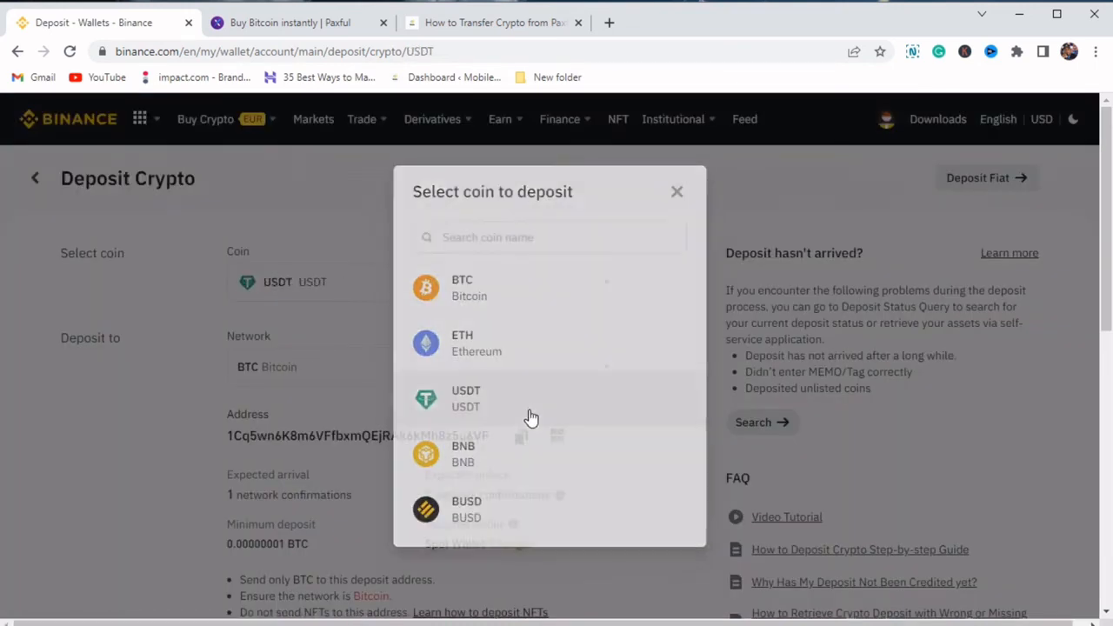
pyautogui.click(466, 399)
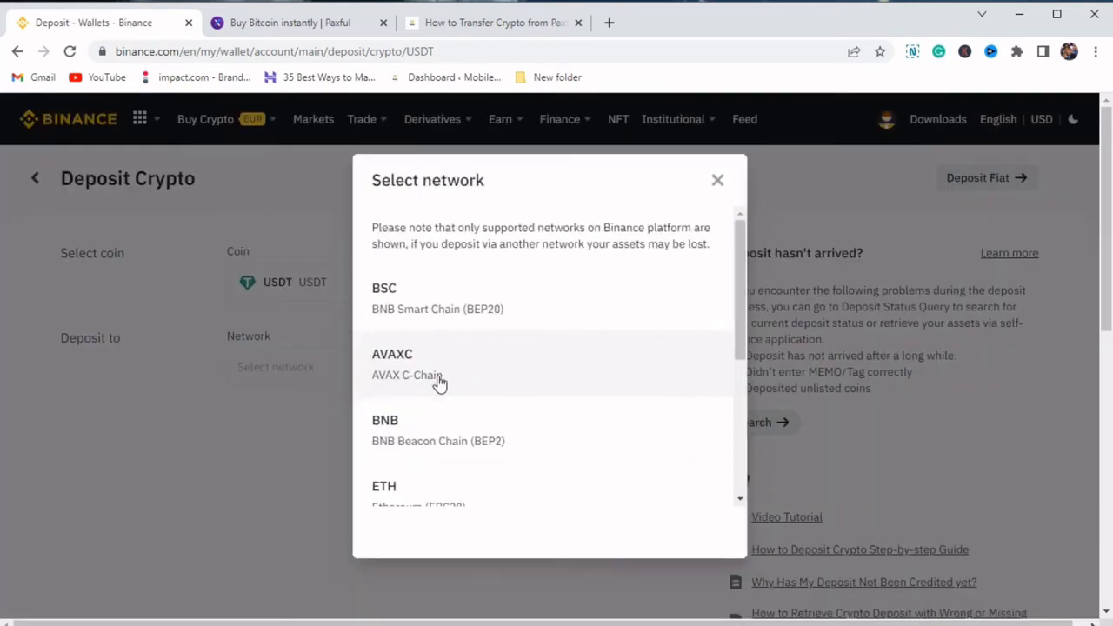
pyautogui.scroll(-3)
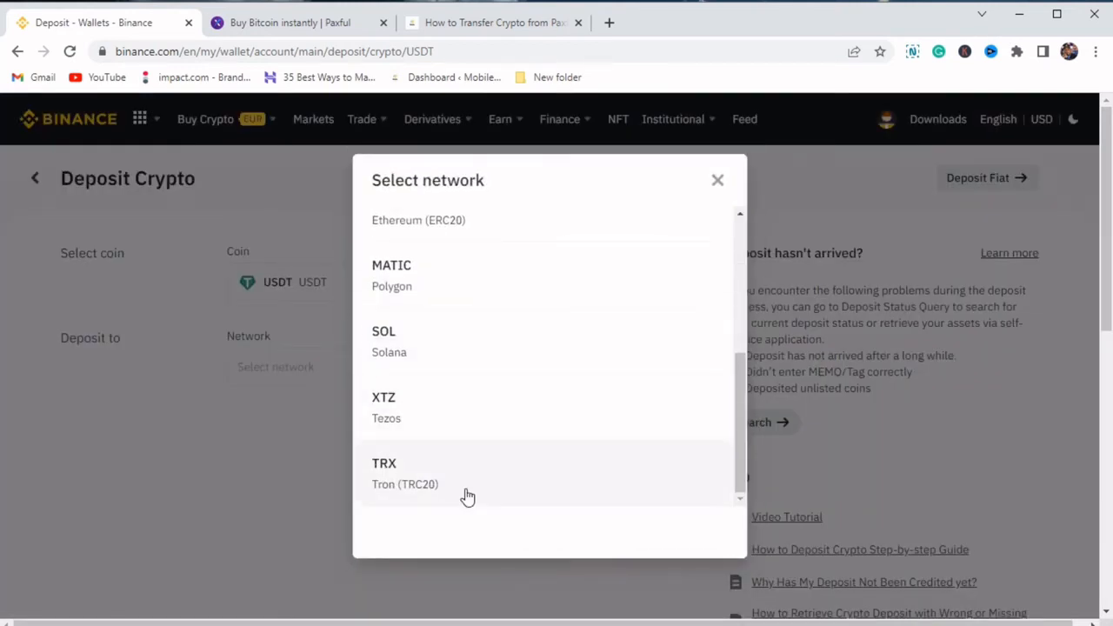
pyautogui.click(384, 473)
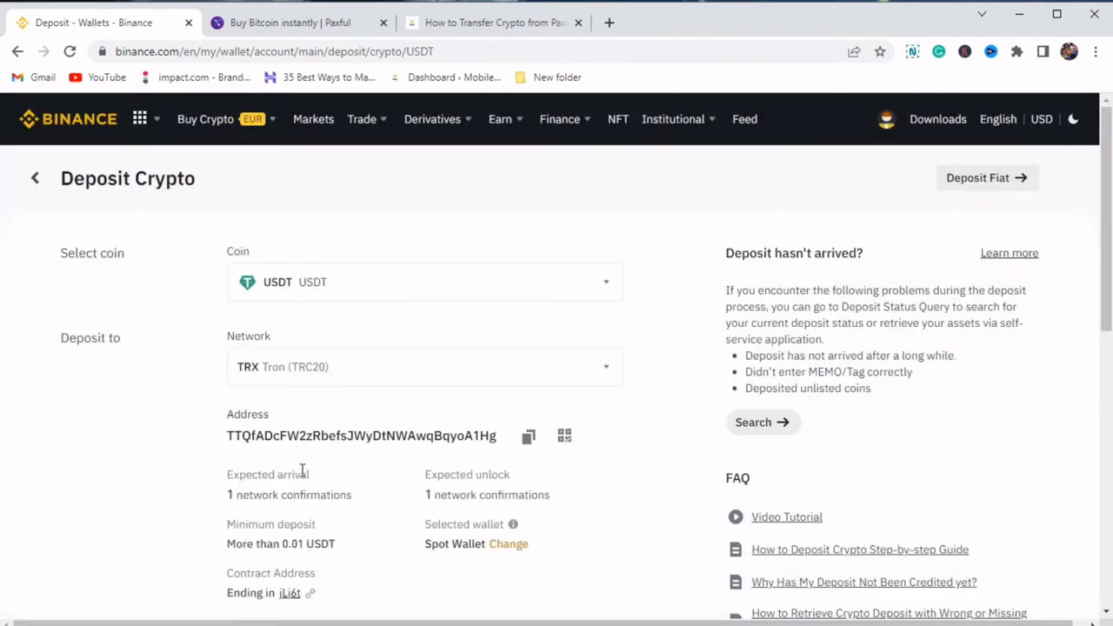
pyautogui.scroll(-3)
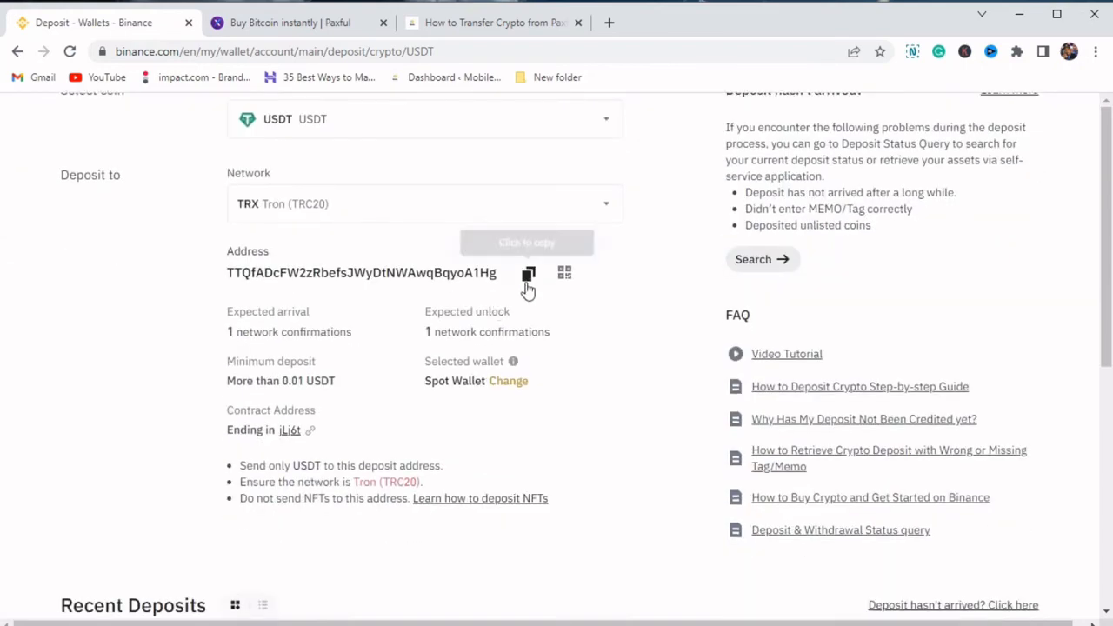
pyautogui.click(529, 273)
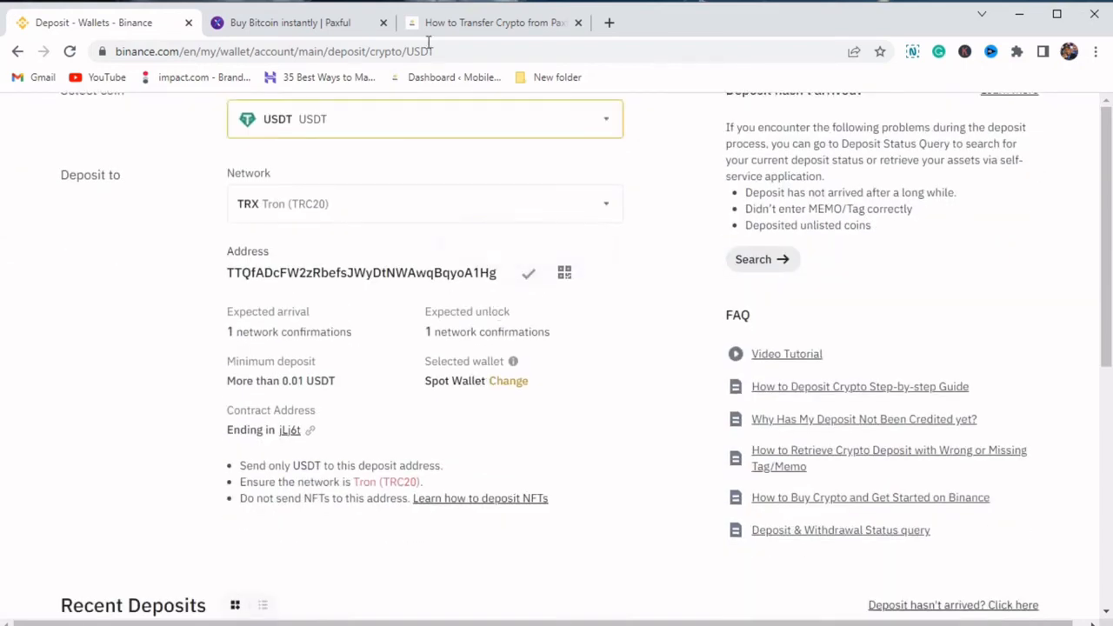
# Set Paxful's sending coin to Tether and replace the Bitcoin address with the TRC20 one
pyautogui.click(289, 23)
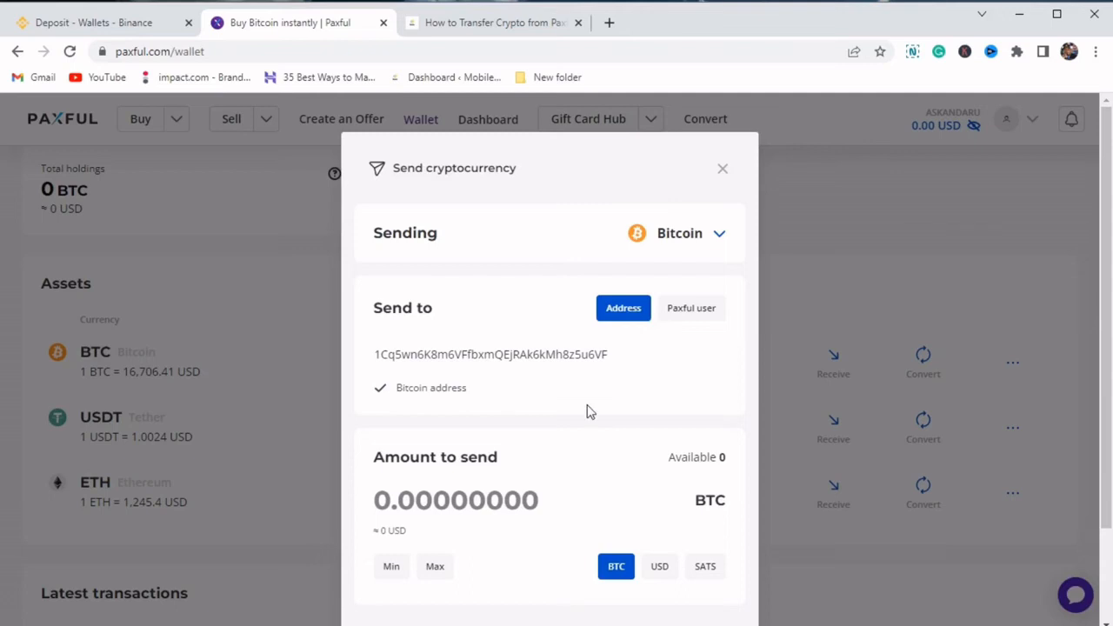
pyautogui.click(687, 233)
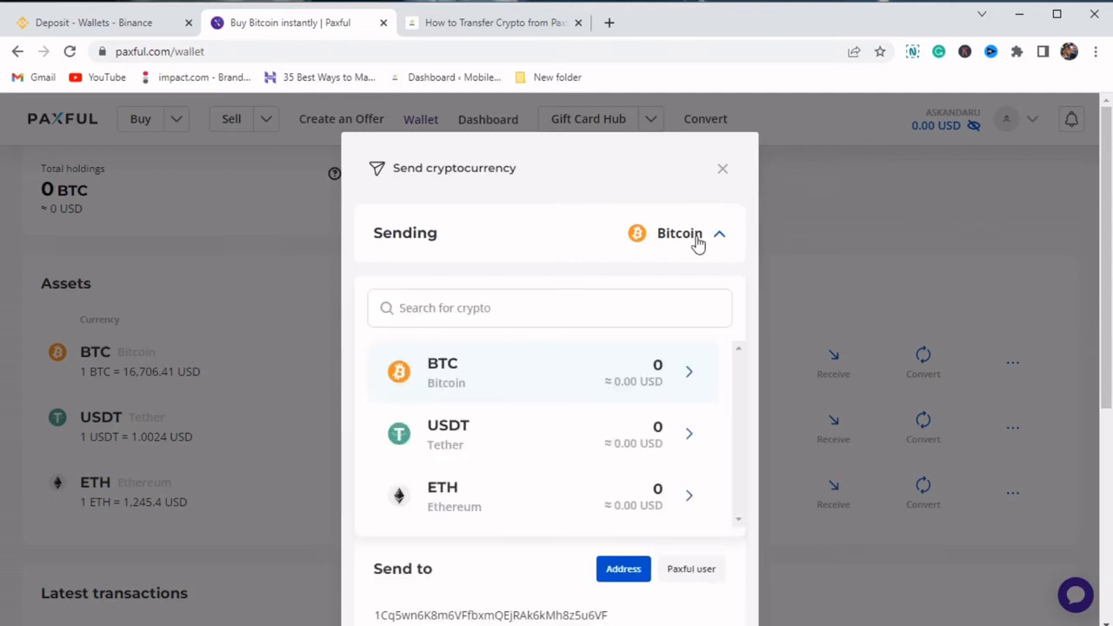
pyautogui.click(449, 434)
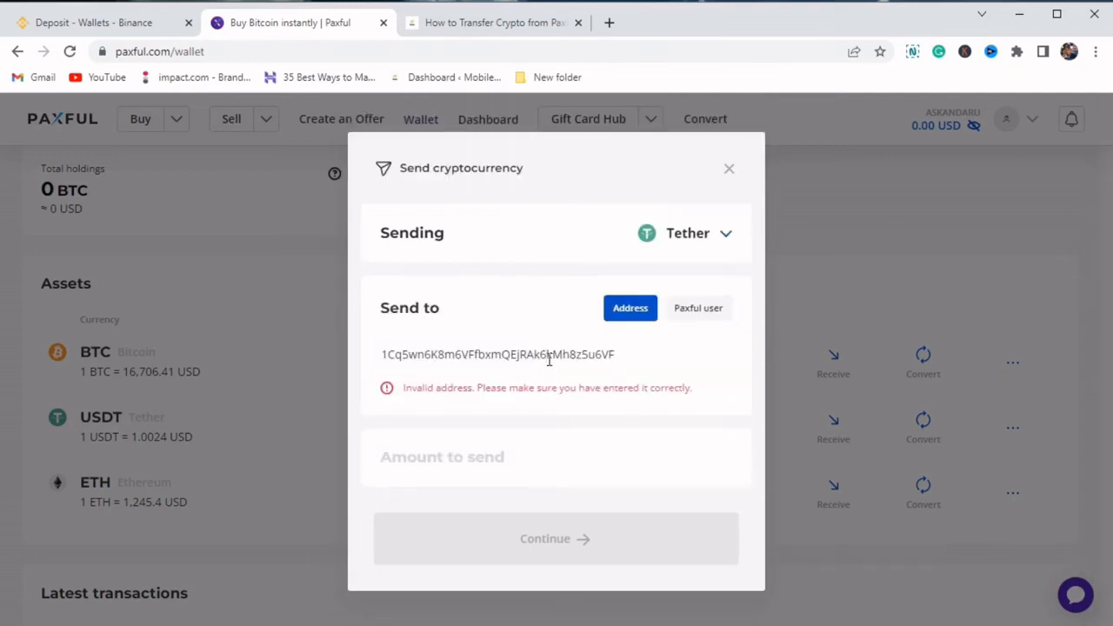
pyautogui.tripleClick(498, 355)
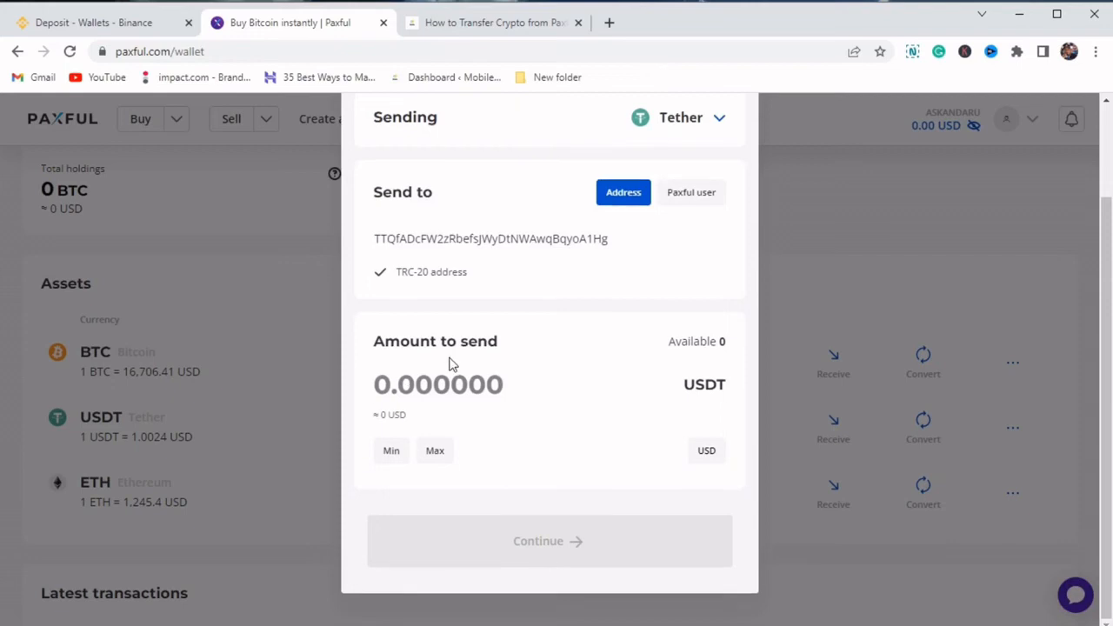
pyautogui.moveTo(532, 563)
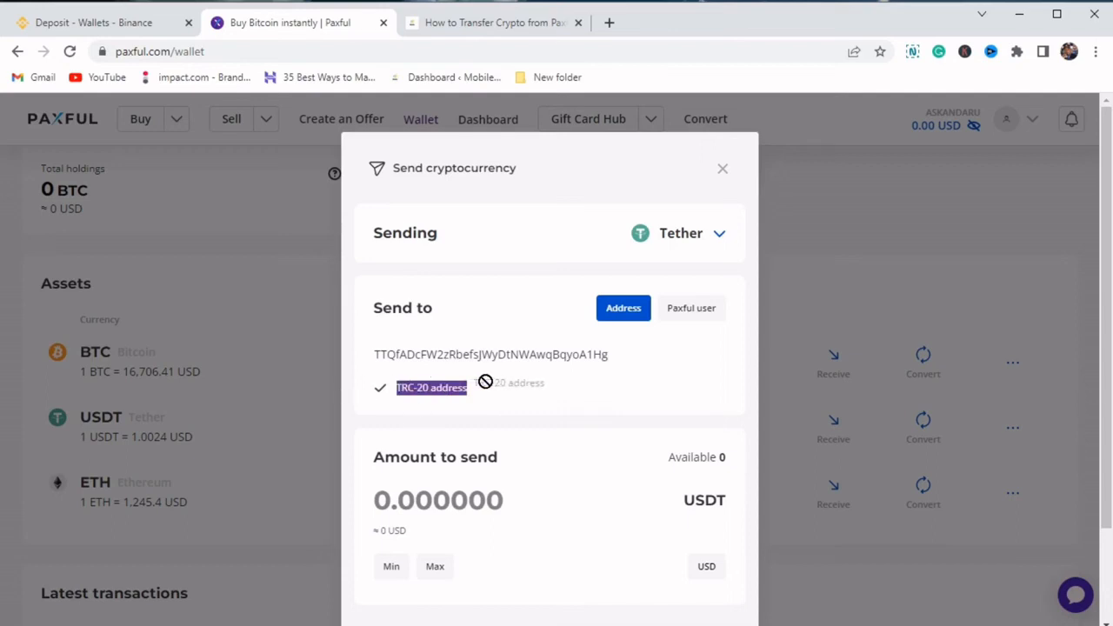
pyautogui.click(491, 23)
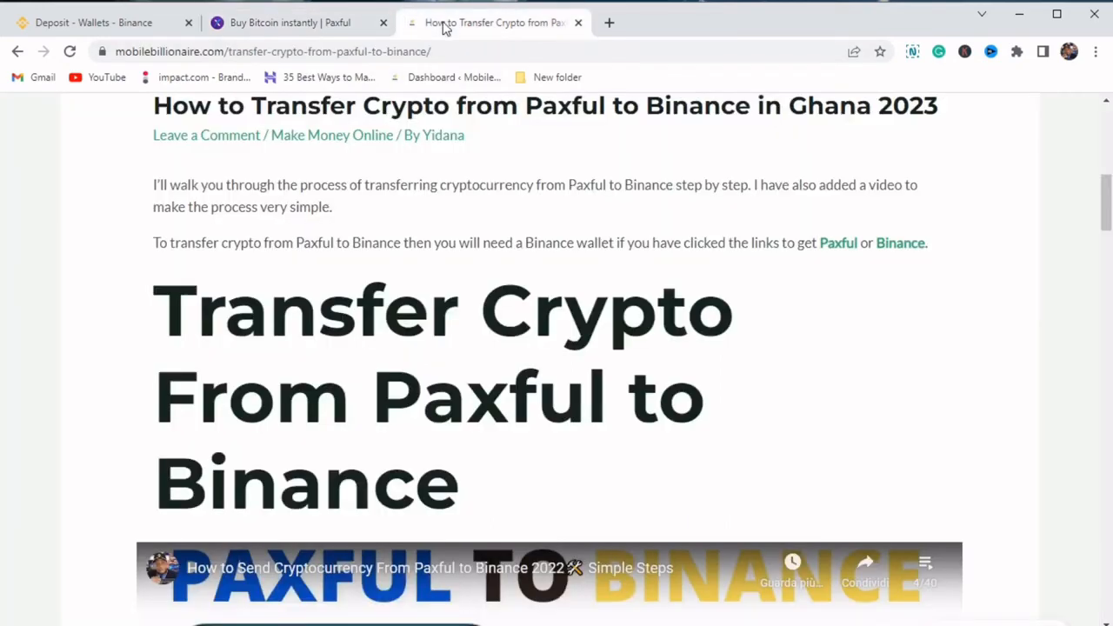
# Scroll the transfer guide to its Binance funding-wallet step, then return to Binance
pyautogui.scroll(-3)
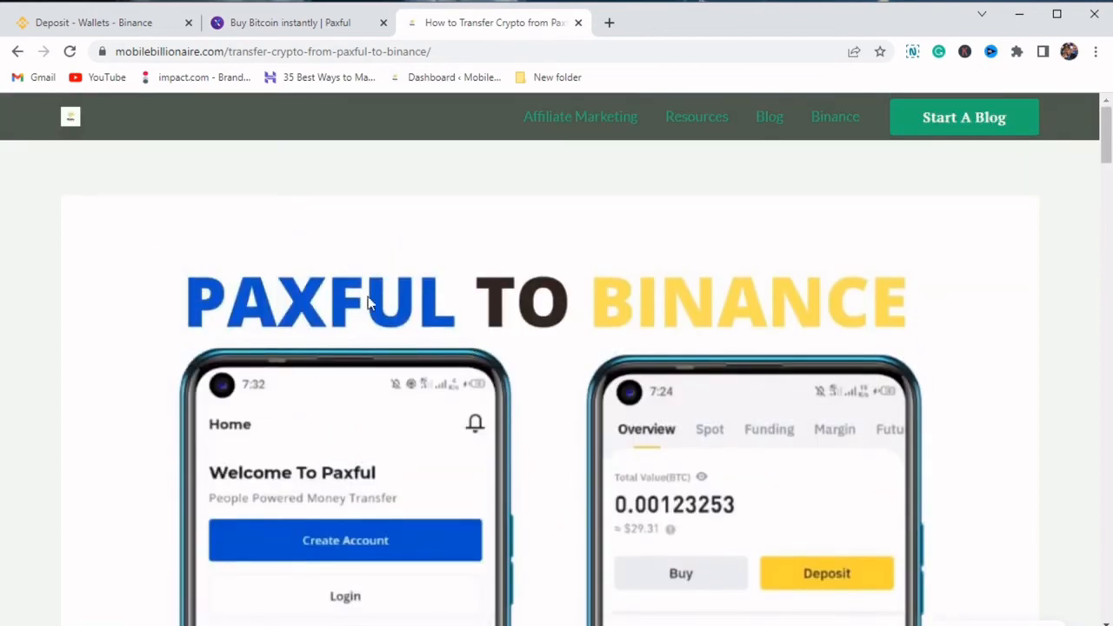
pyautogui.moveTo(381, 325)
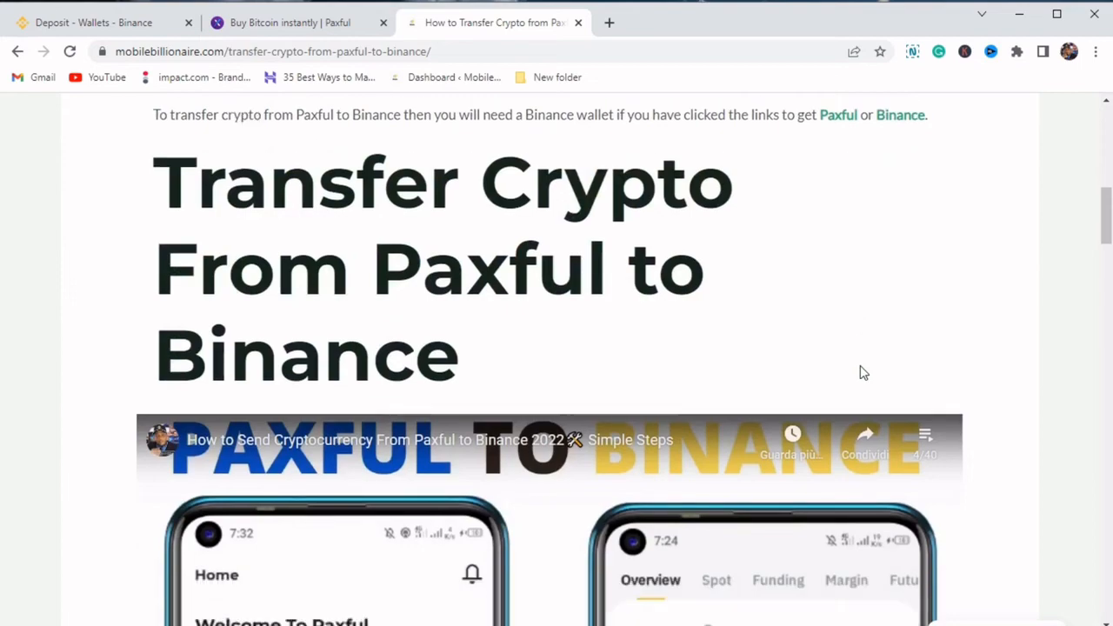
pyautogui.scroll(-3)
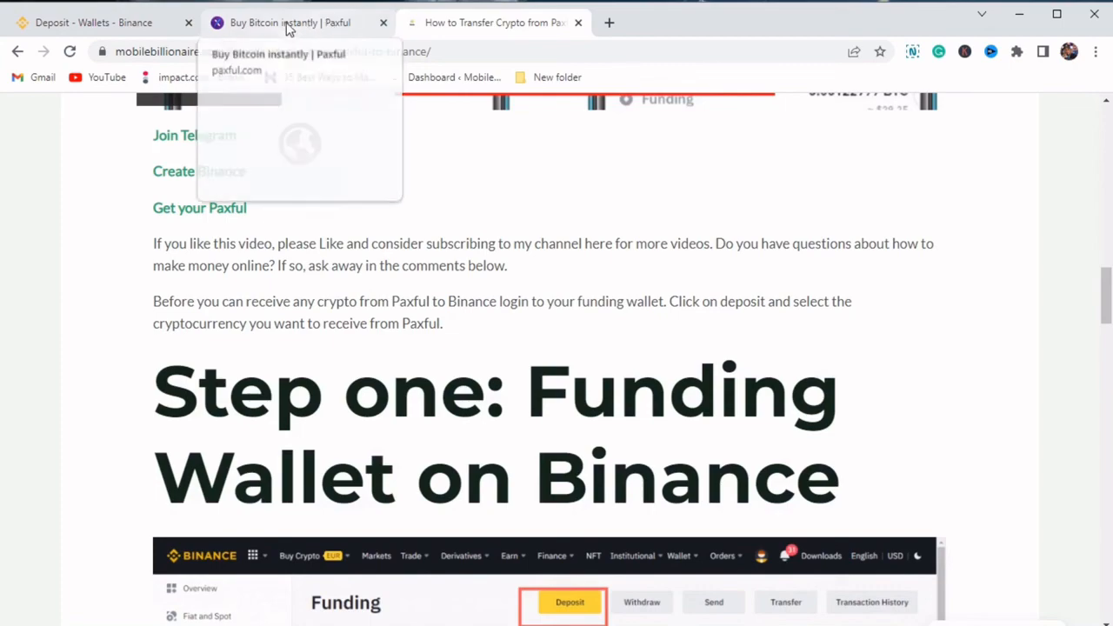
pyautogui.click(96, 21)
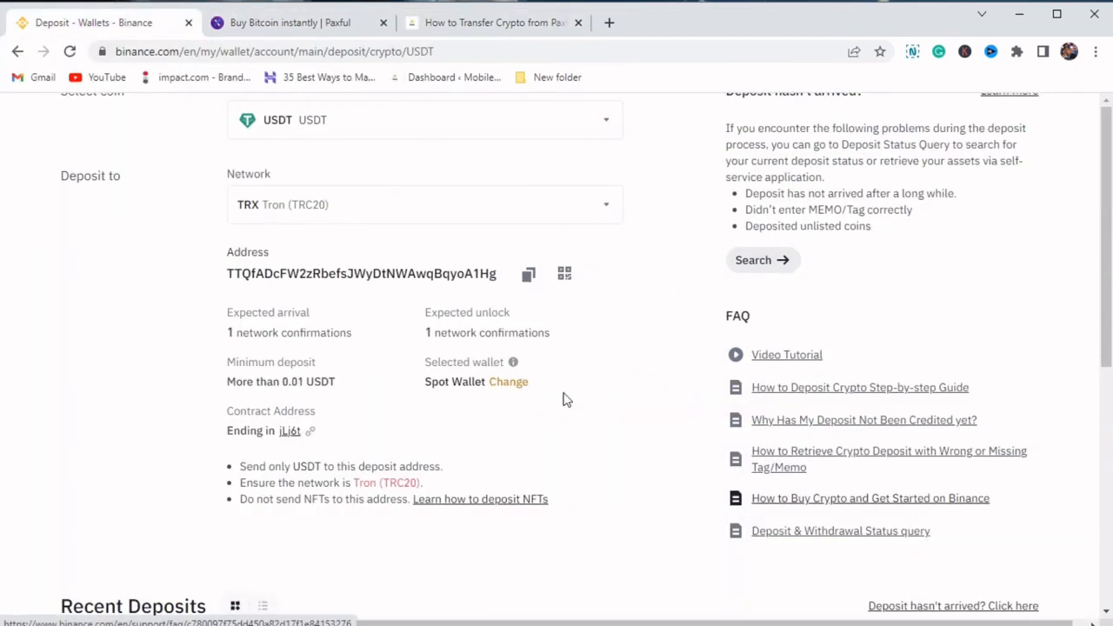